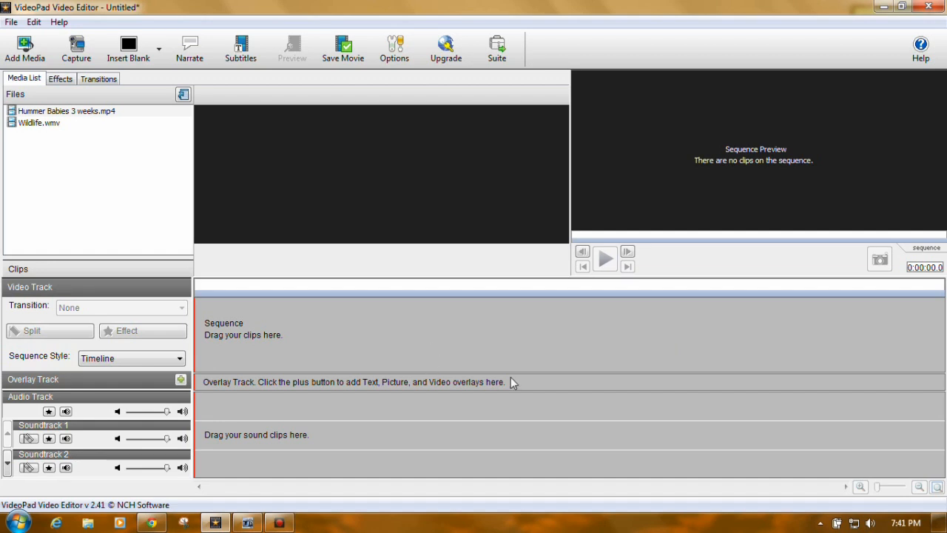
mouse_move(492, 417)
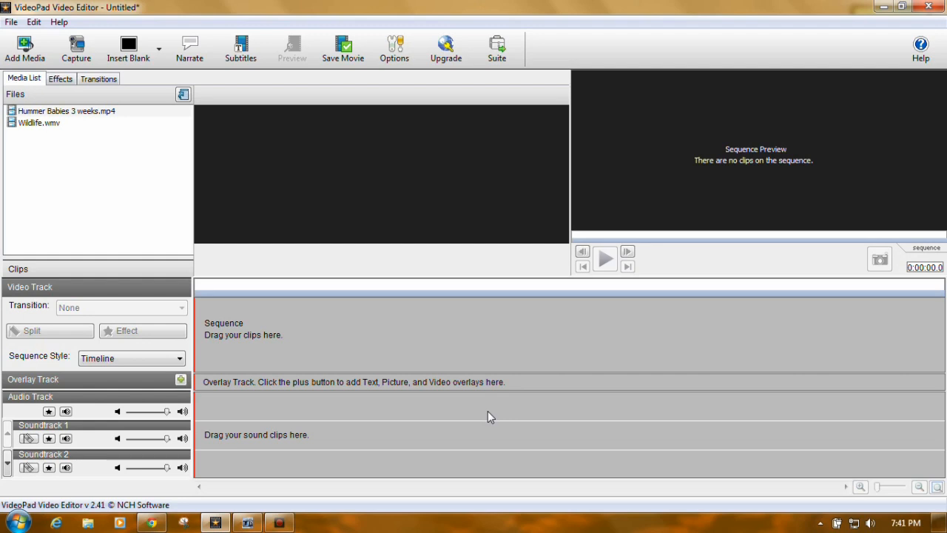
mouse_move(659, 189)
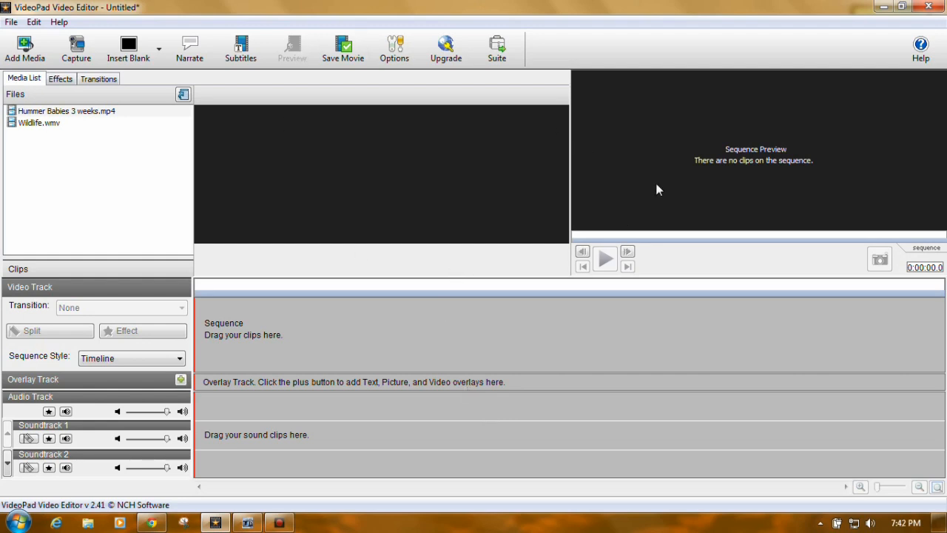
mouse_move(501, 172)
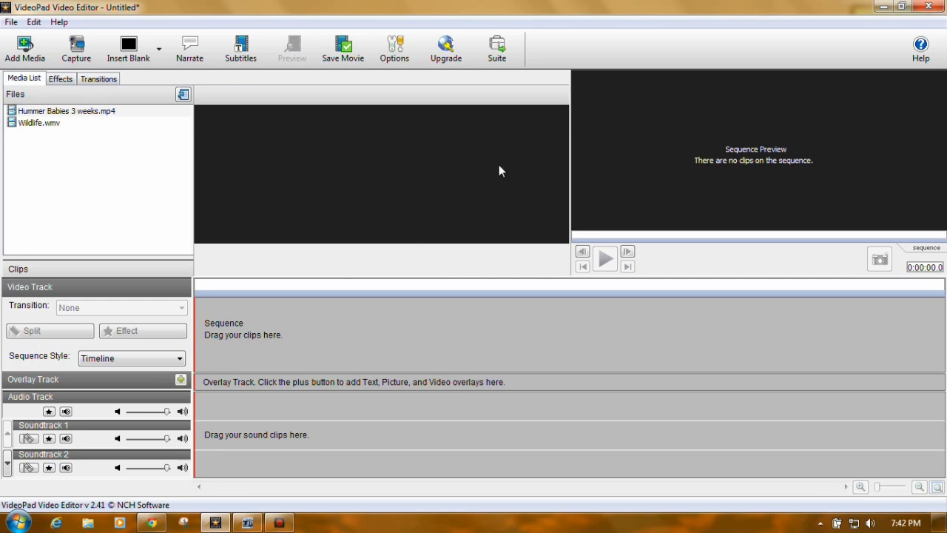
mouse_move(443, 176)
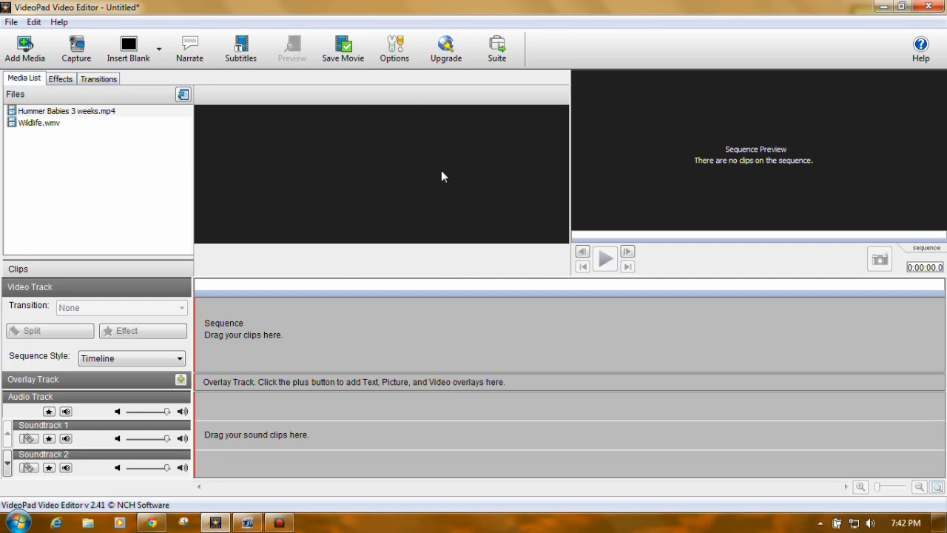
mouse_move(411, 188)
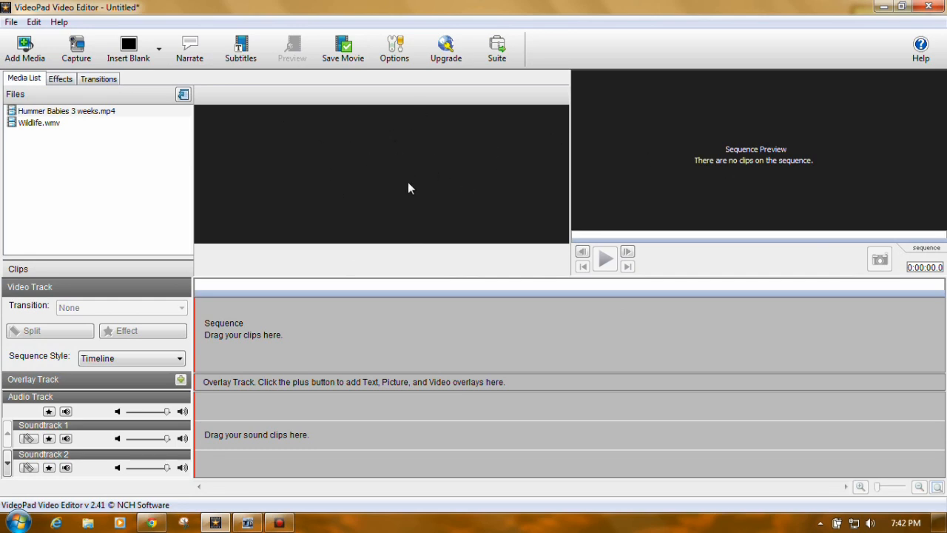
mouse_move(361, 341)
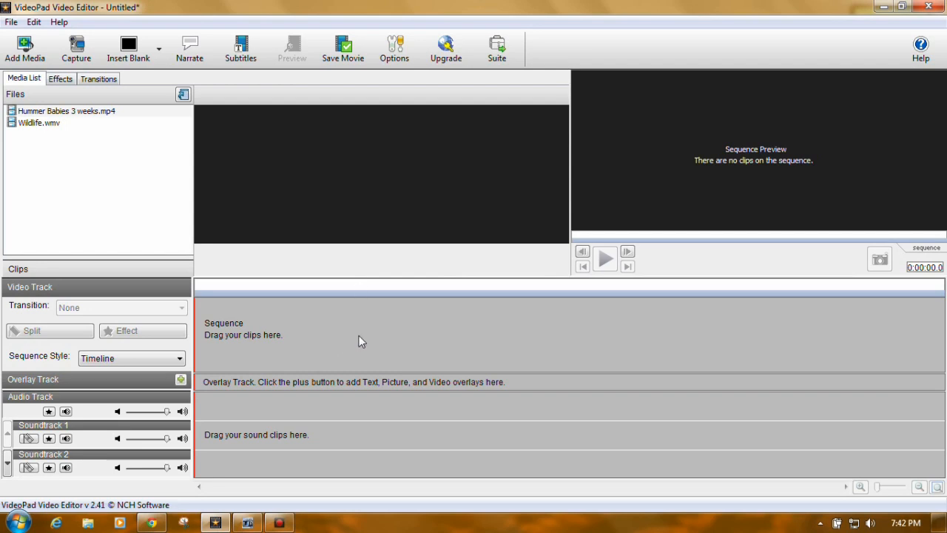
mouse_move(308, 344)
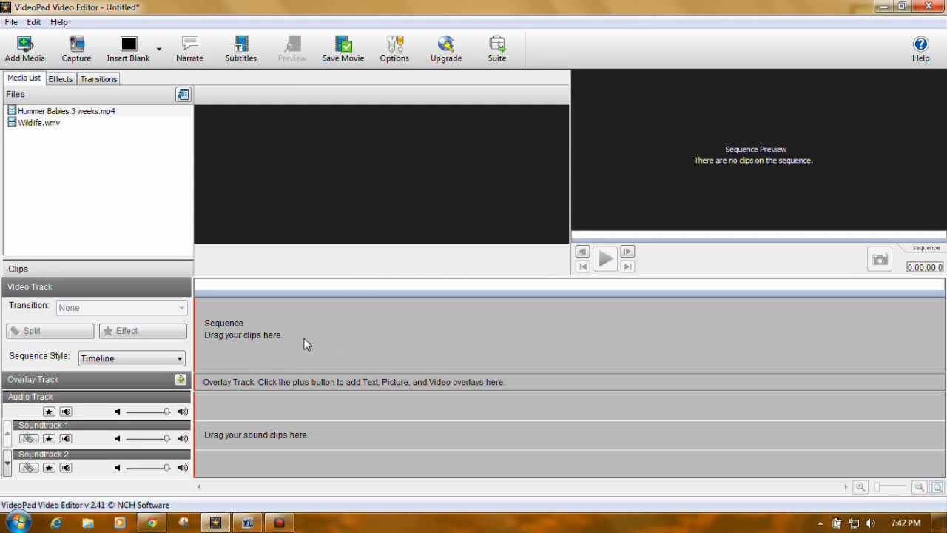
mouse_move(321, 173)
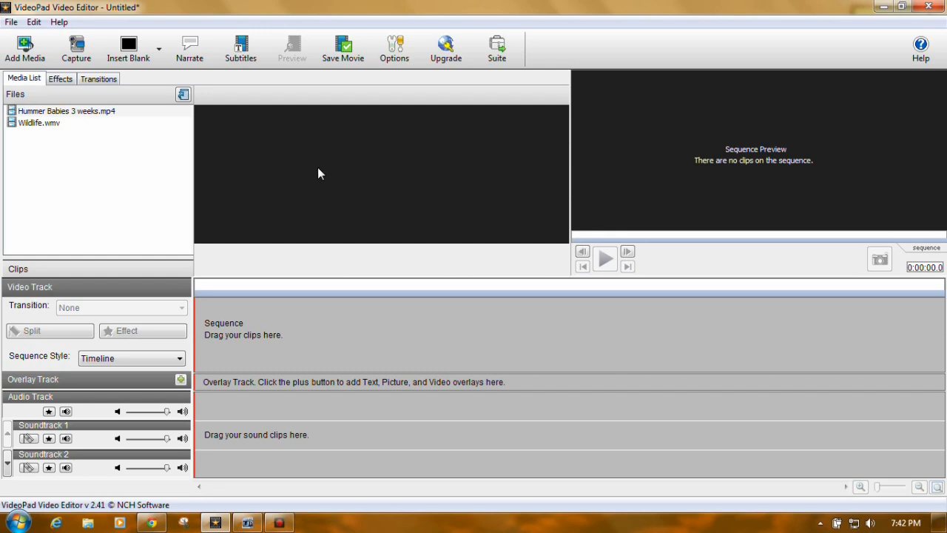
mouse_move(379, 391)
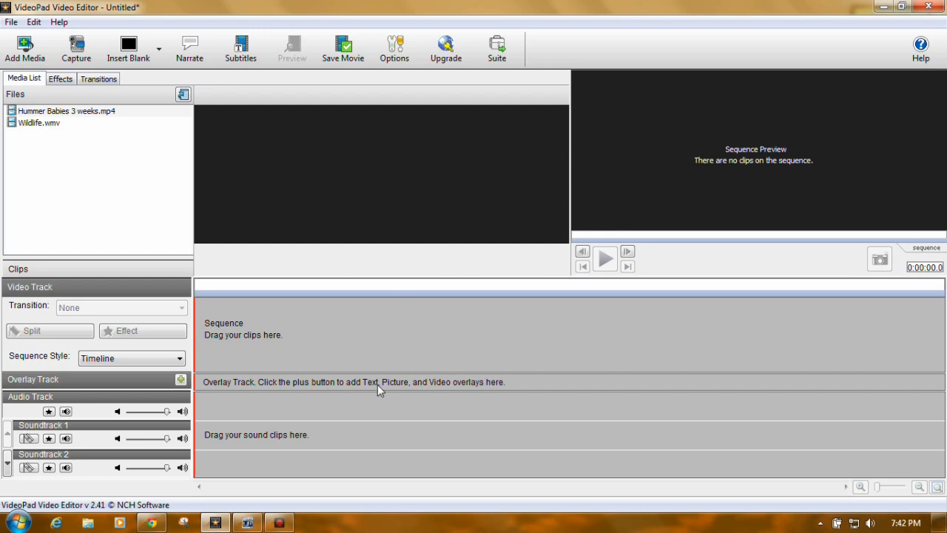
mouse_move(663, 321)
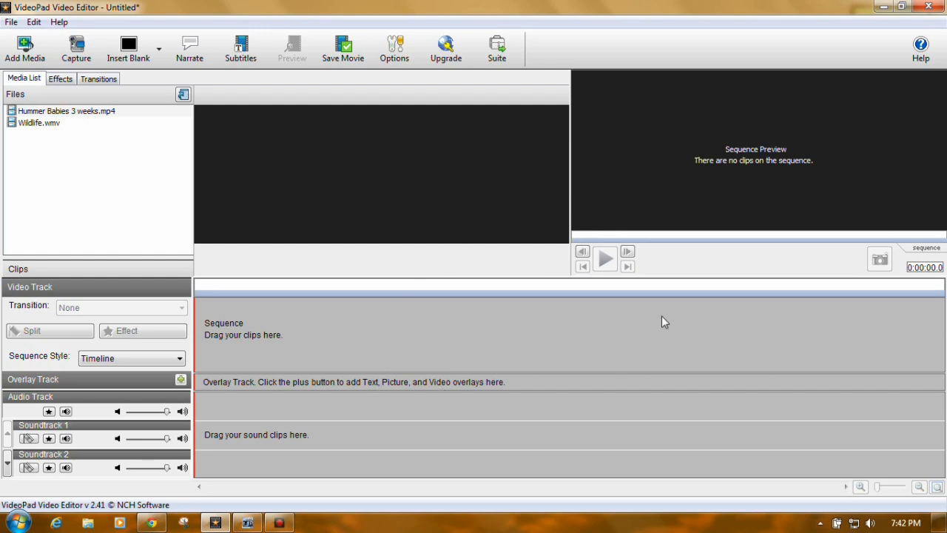
mouse_move(829, 184)
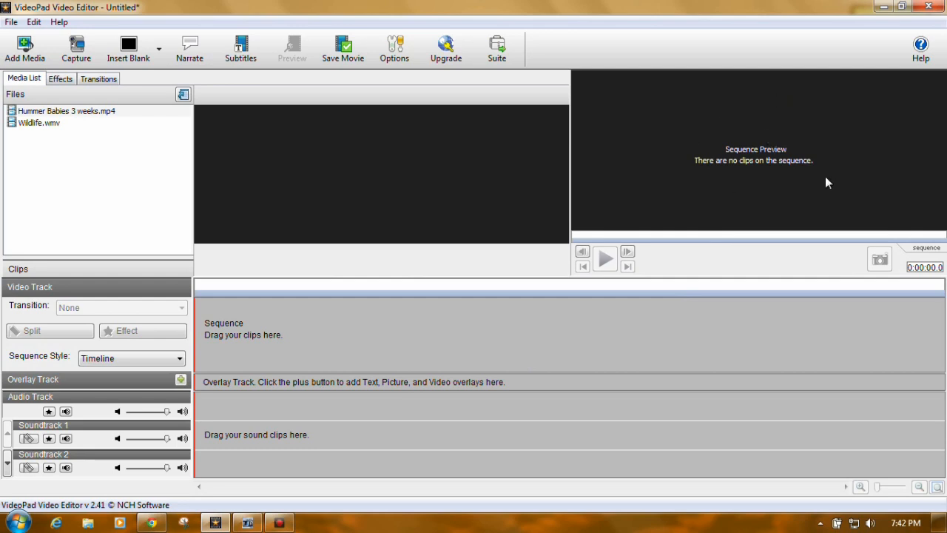
mouse_move(176, 160)
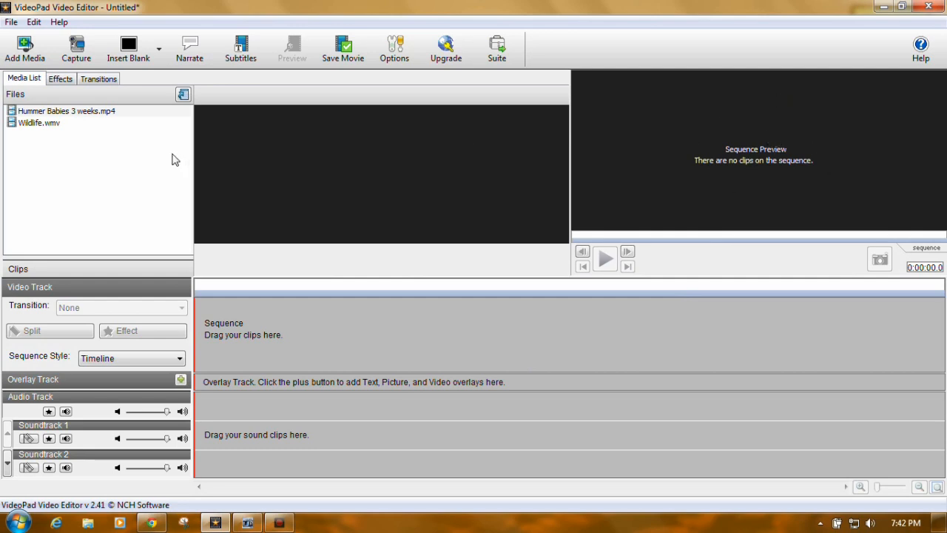
Look over the blank-clip colour choices, then bring up the editor's Options window
click(38, 123)
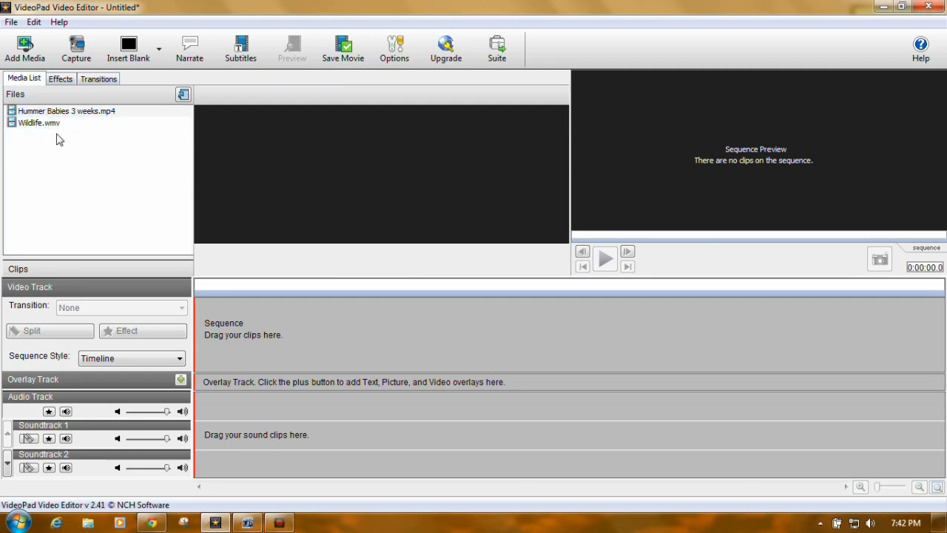
mouse_move(24, 45)
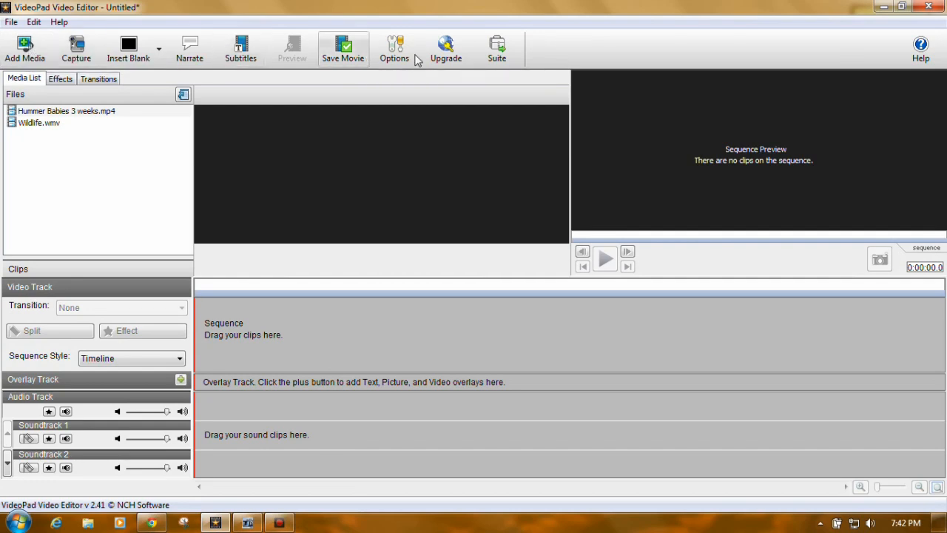
mouse_move(24, 47)
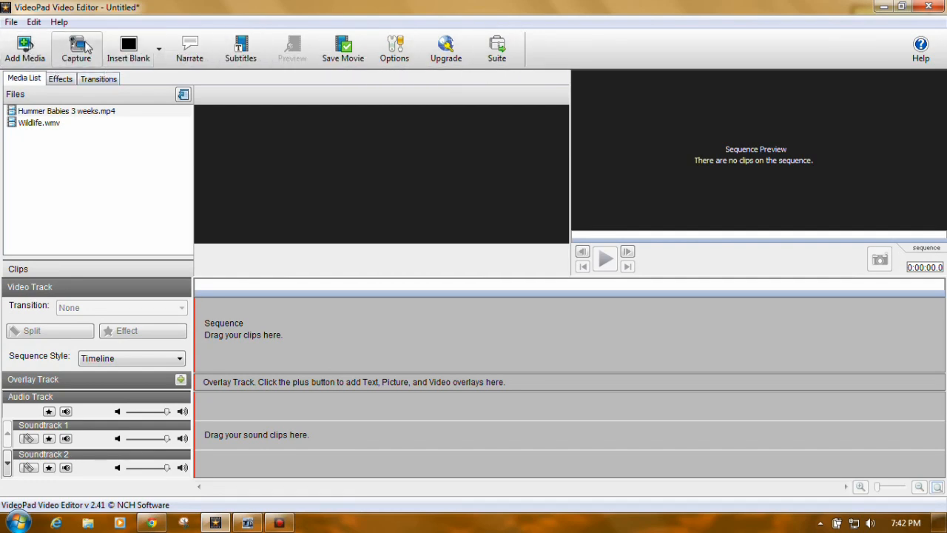
mouse_move(77, 47)
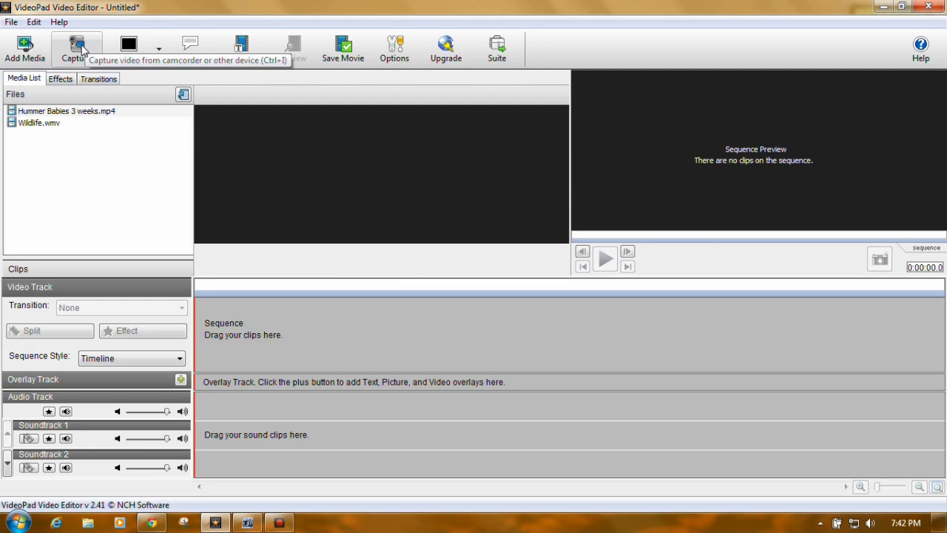
mouse_move(101, 47)
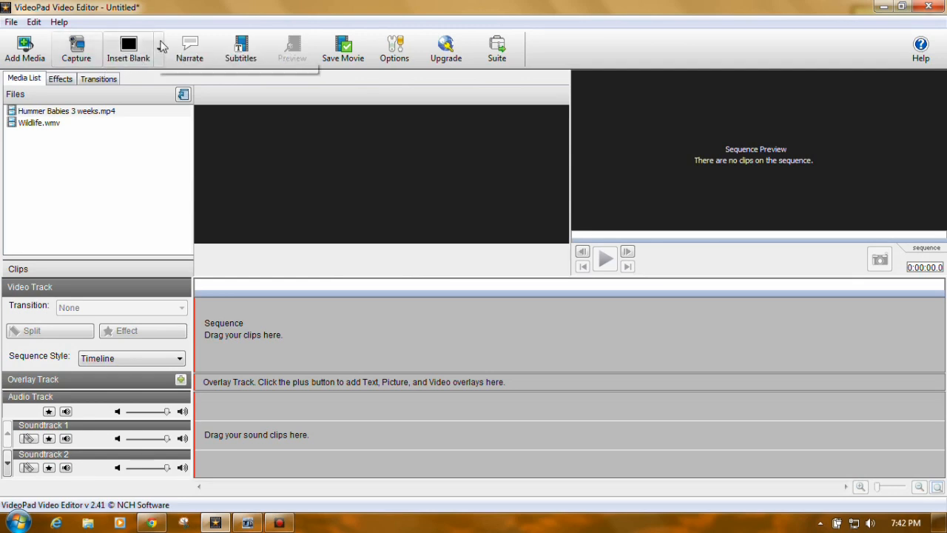
click(158, 48)
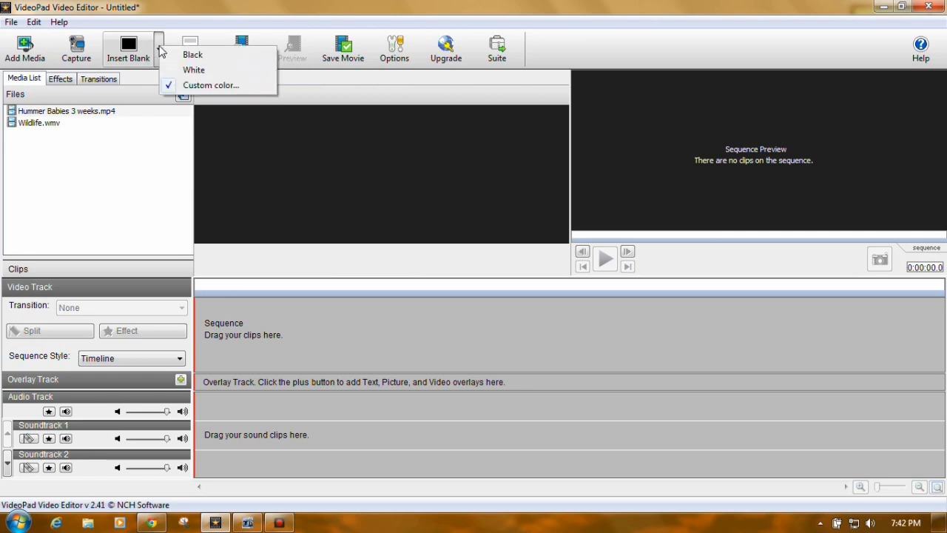
mouse_move(219, 87)
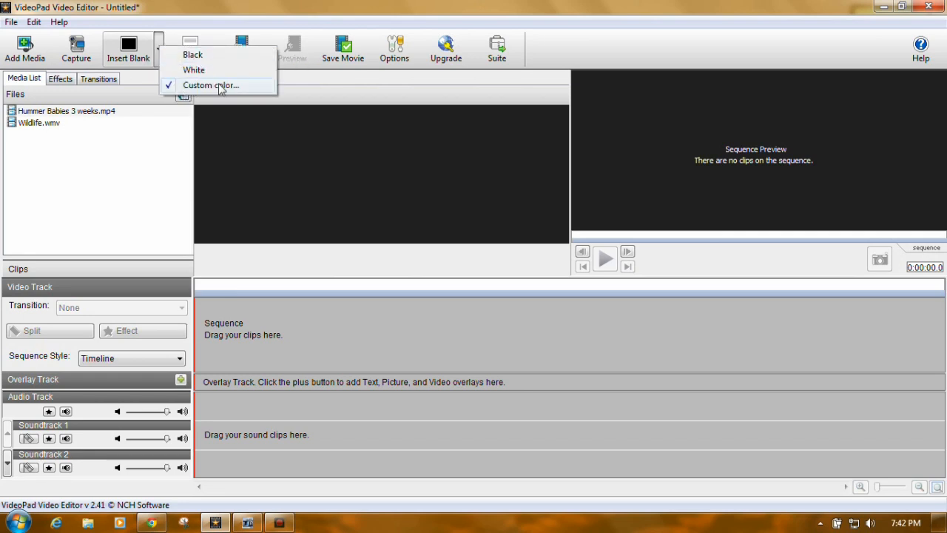
mouse_move(194, 53)
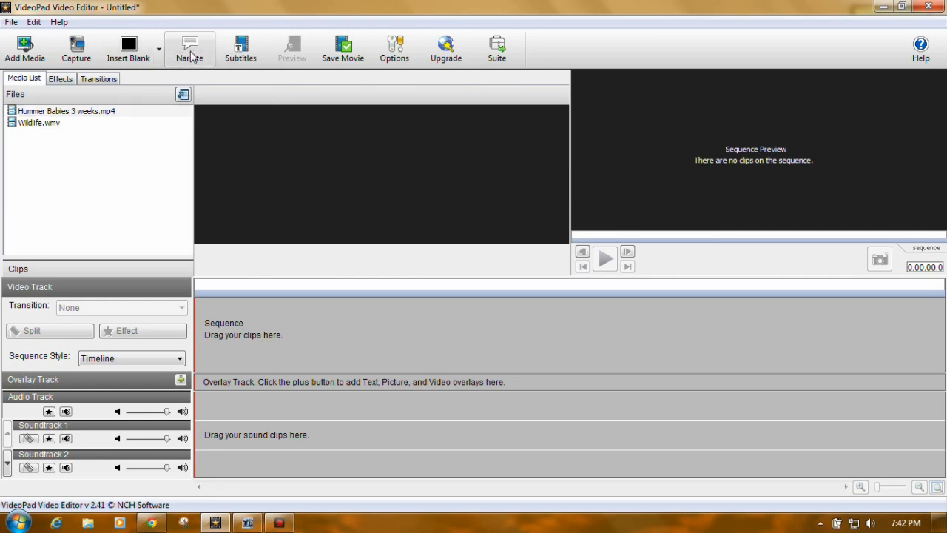
mouse_move(240, 47)
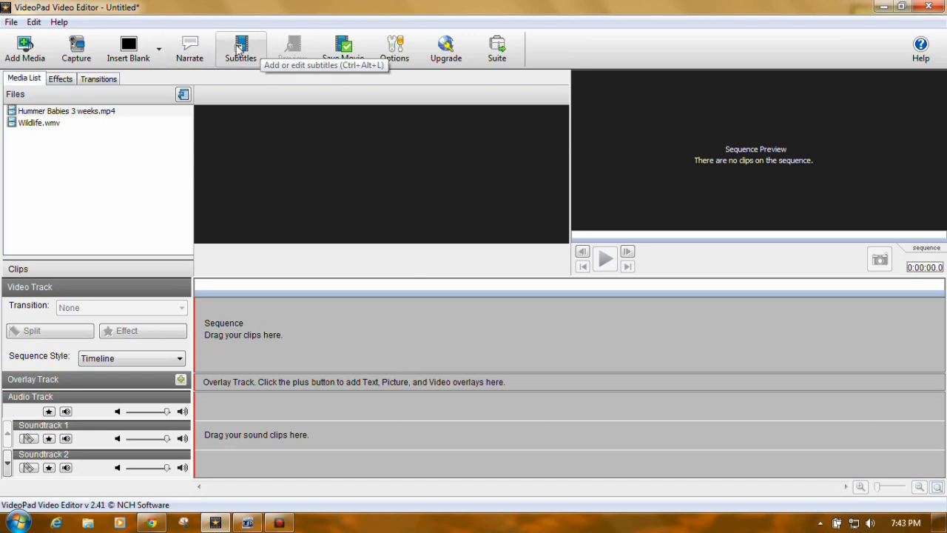
mouse_move(311, 46)
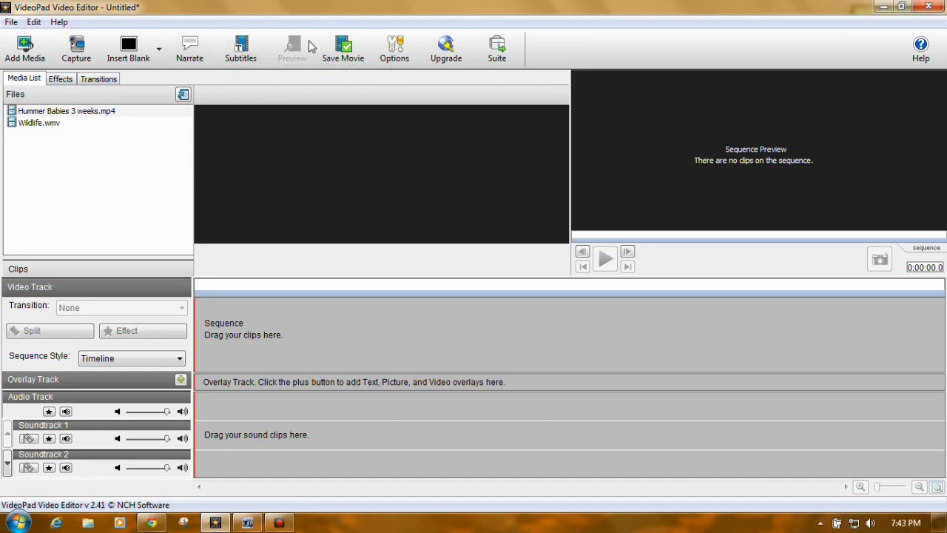
mouse_move(344, 167)
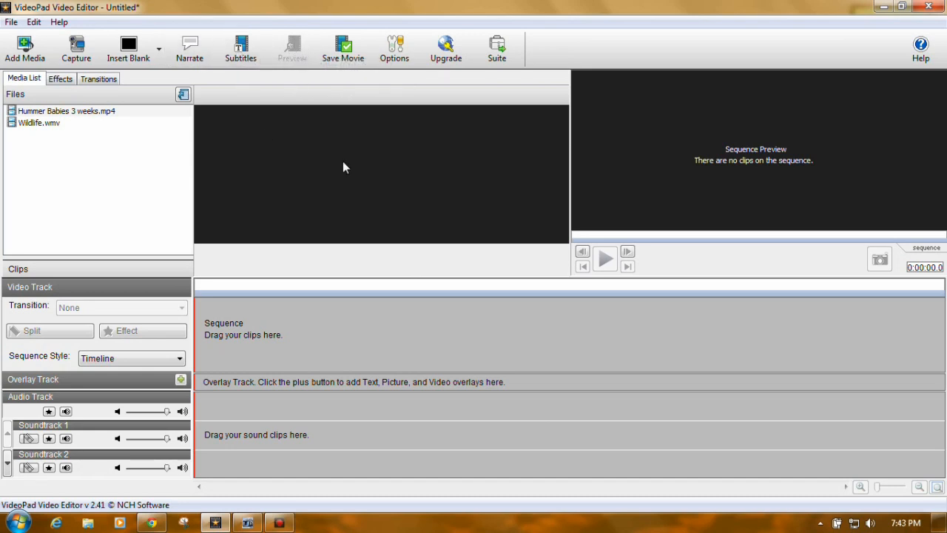
mouse_move(361, 187)
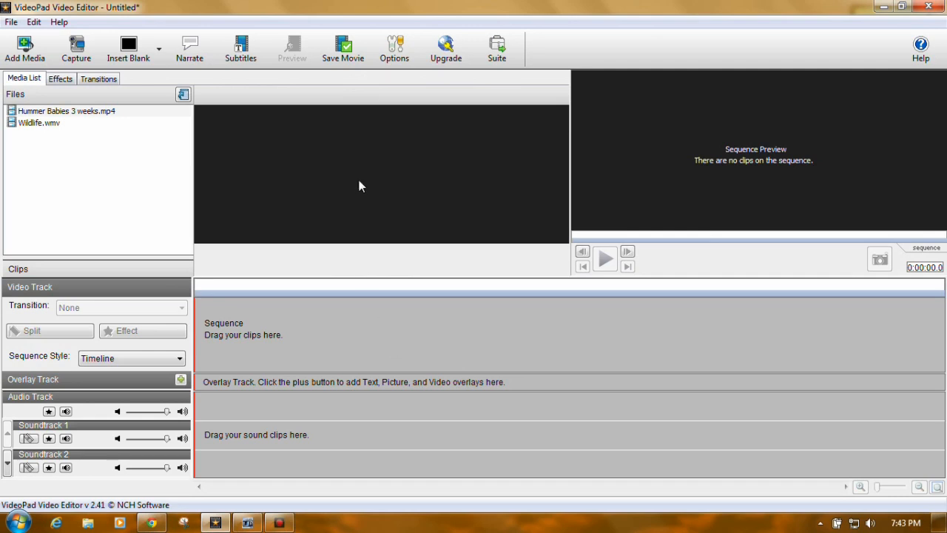
mouse_move(393, 47)
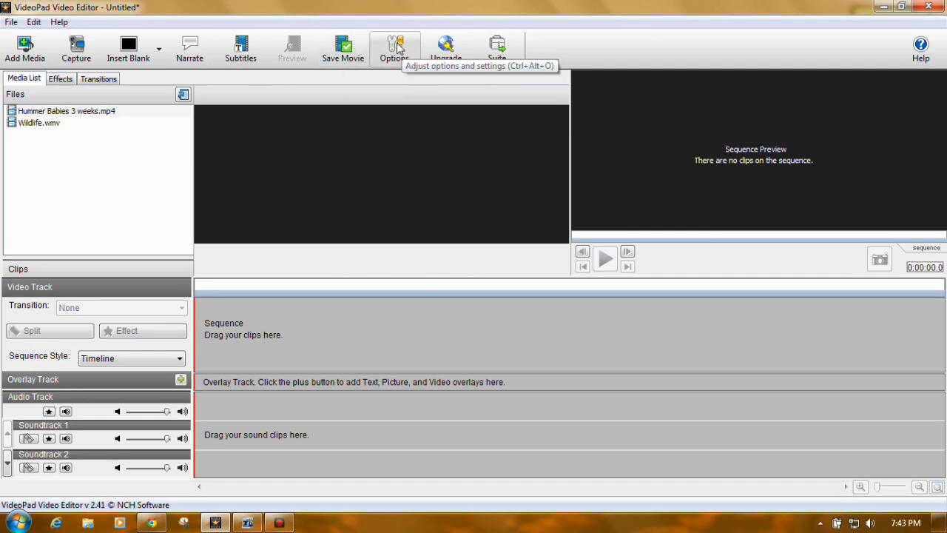
mouse_move(445, 46)
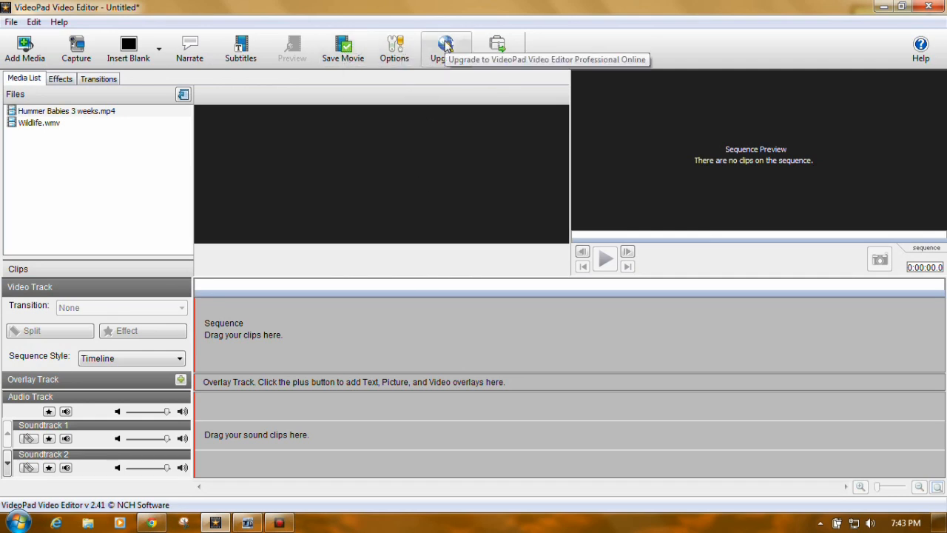
mouse_move(497, 47)
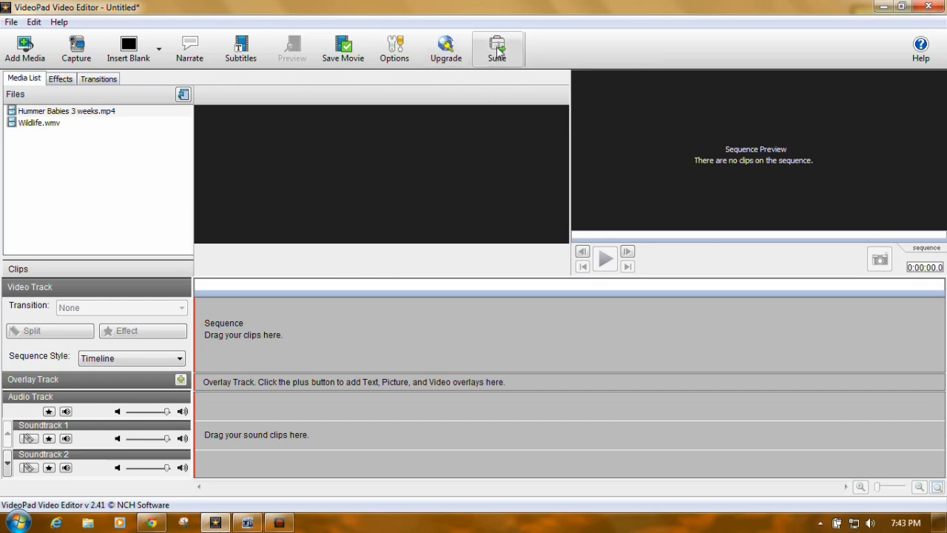
mouse_move(501, 80)
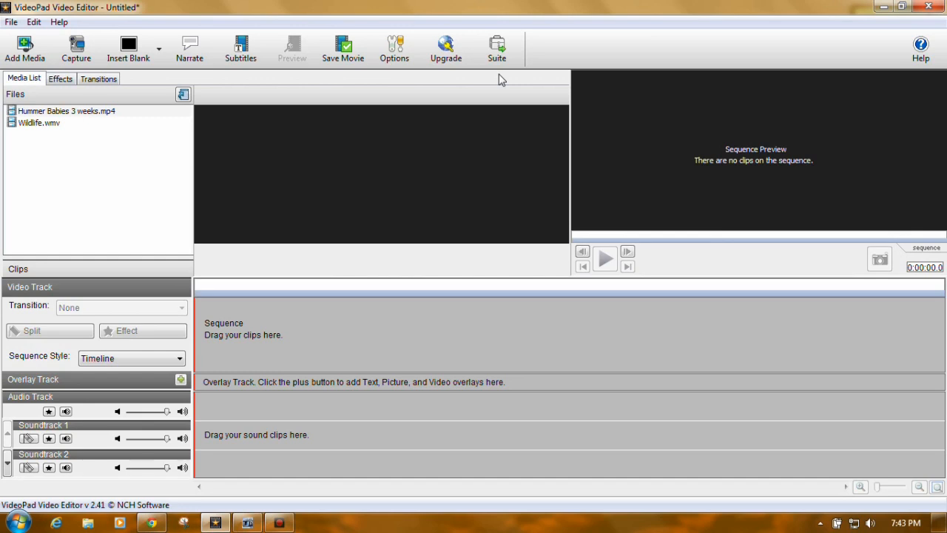
mouse_move(394, 48)
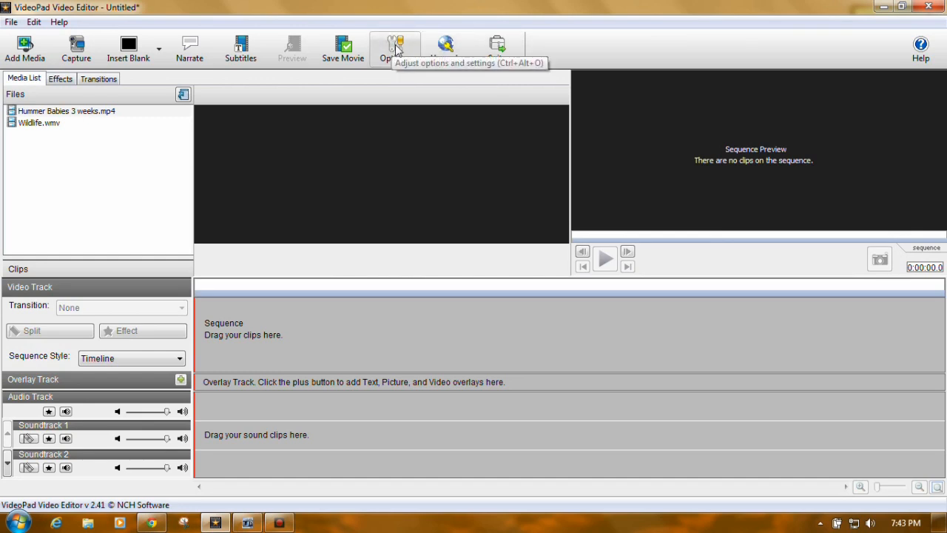
click(394, 44)
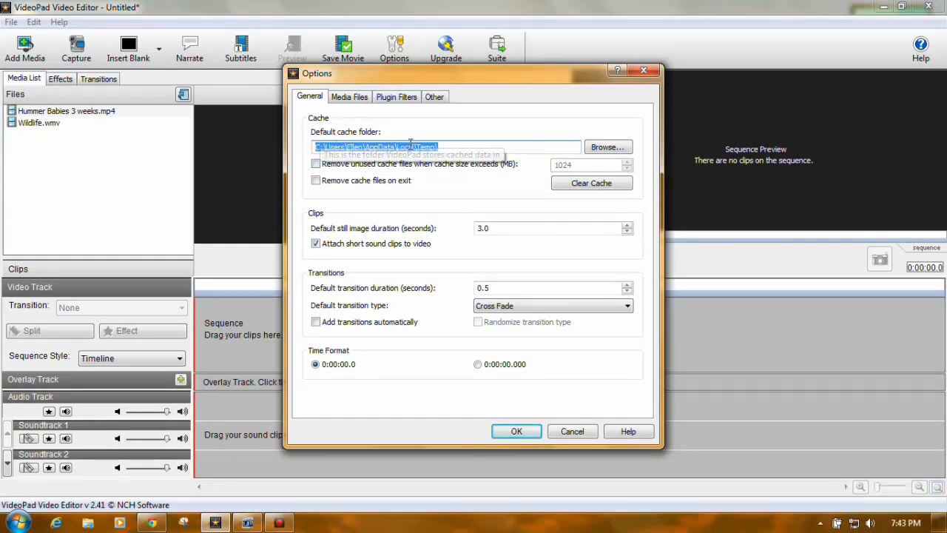
mouse_move(506, 196)
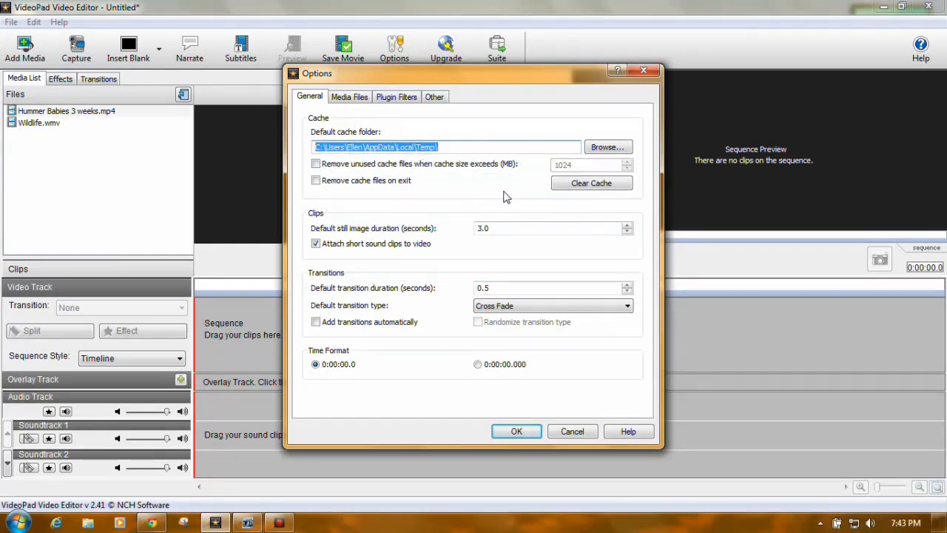
mouse_move(411, 257)
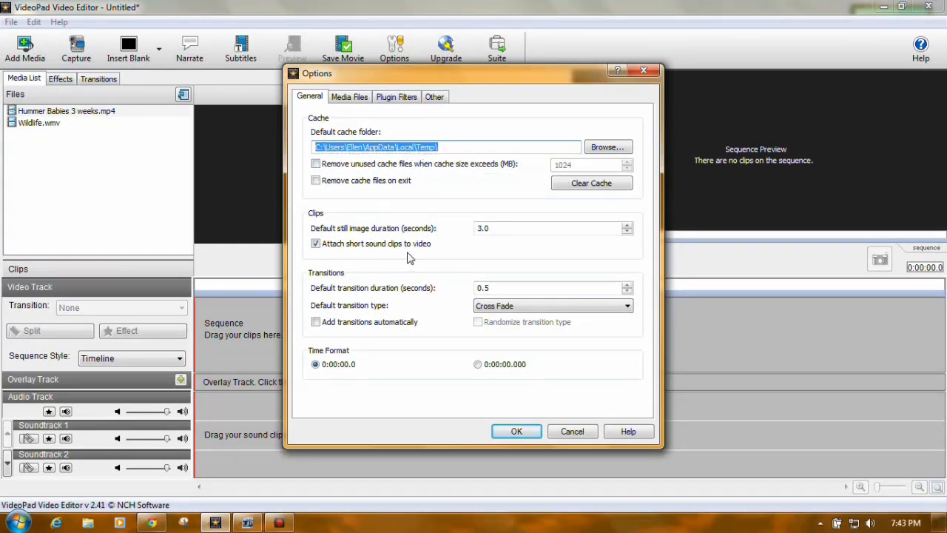
mouse_move(379, 254)
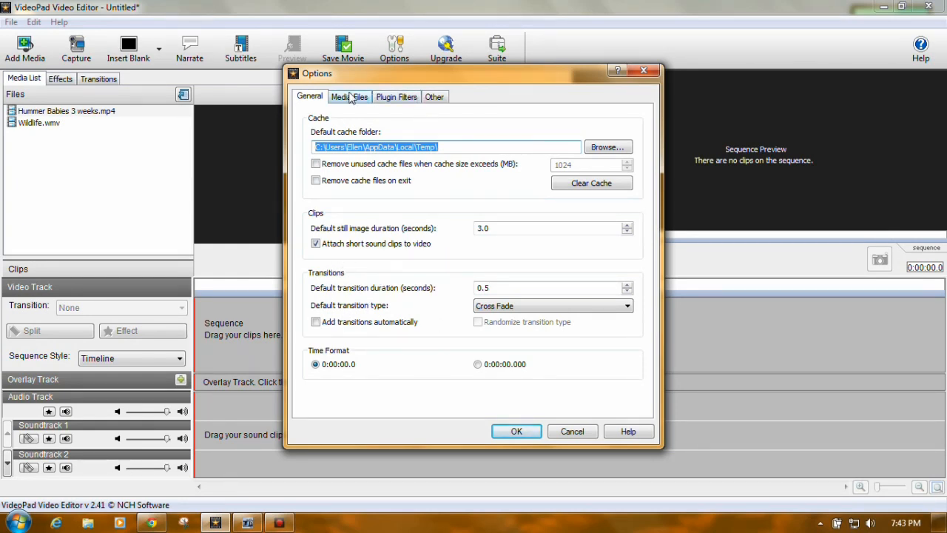
Review Media Files (snapshot resolution kept at 1280 x 720 HD 720p), Plugin Filters and Other, then accept with OK
click(349, 96)
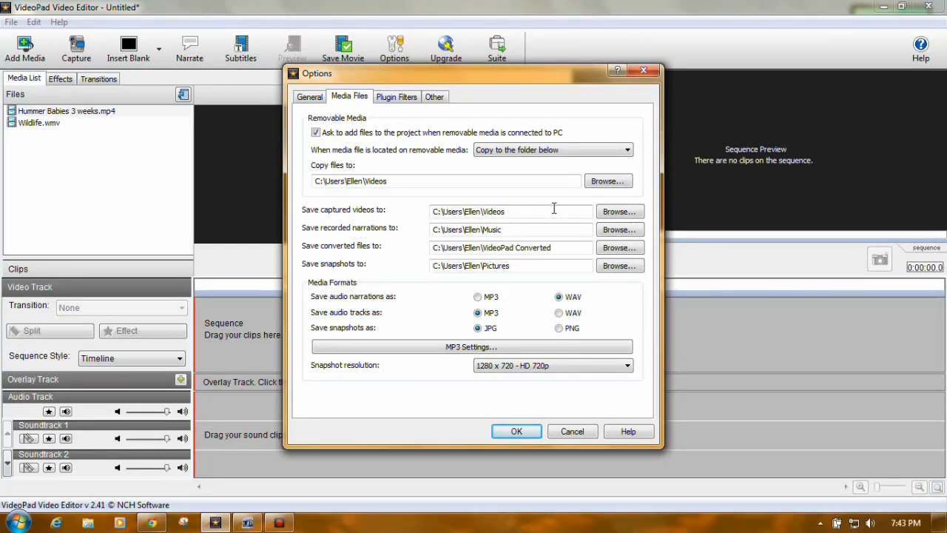
mouse_move(480, 222)
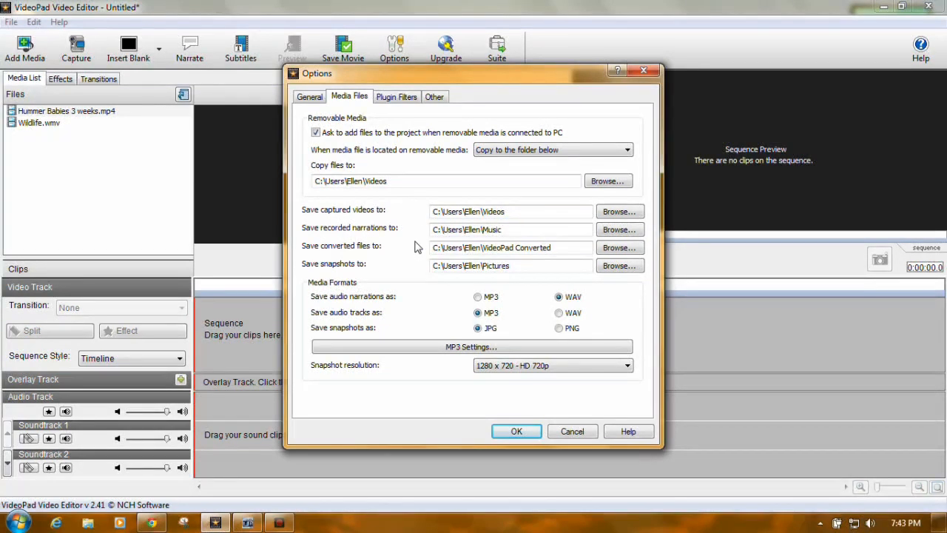
mouse_move(515, 242)
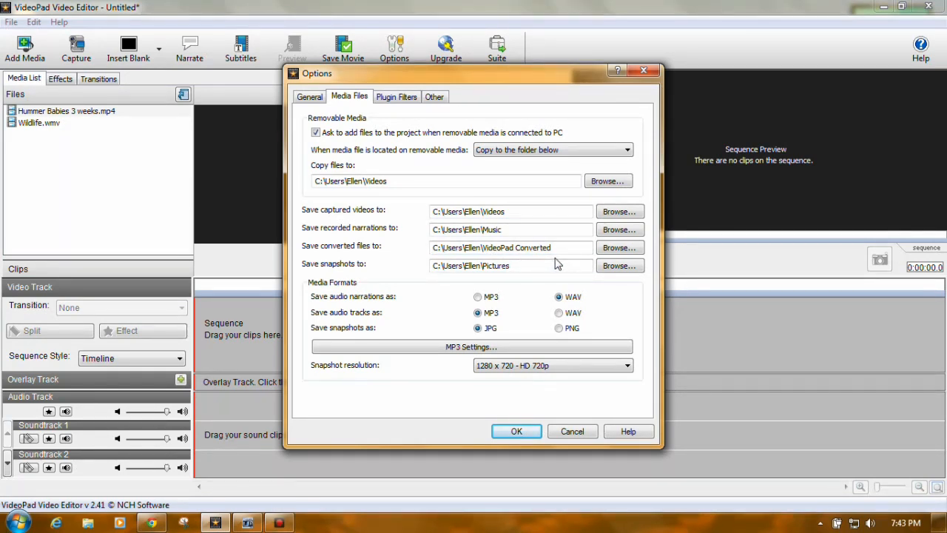
mouse_move(391, 277)
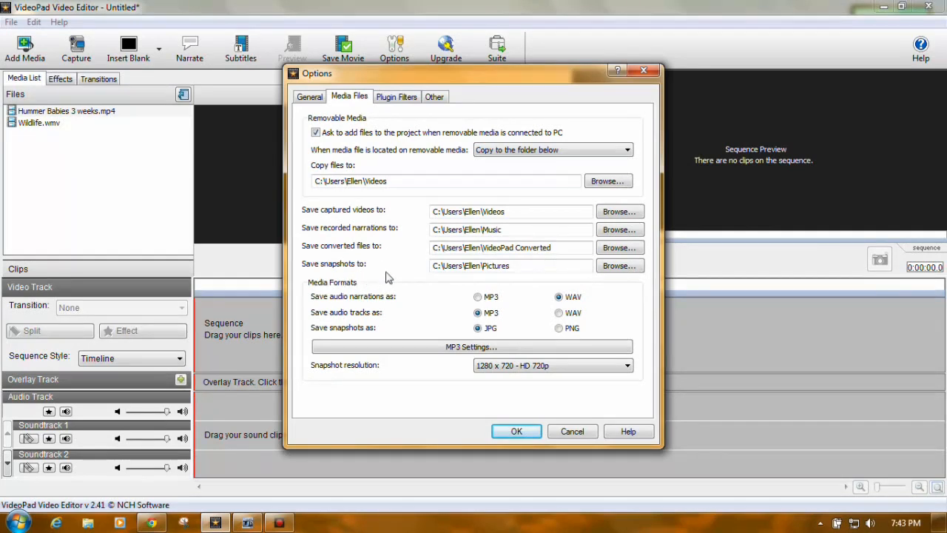
mouse_move(456, 278)
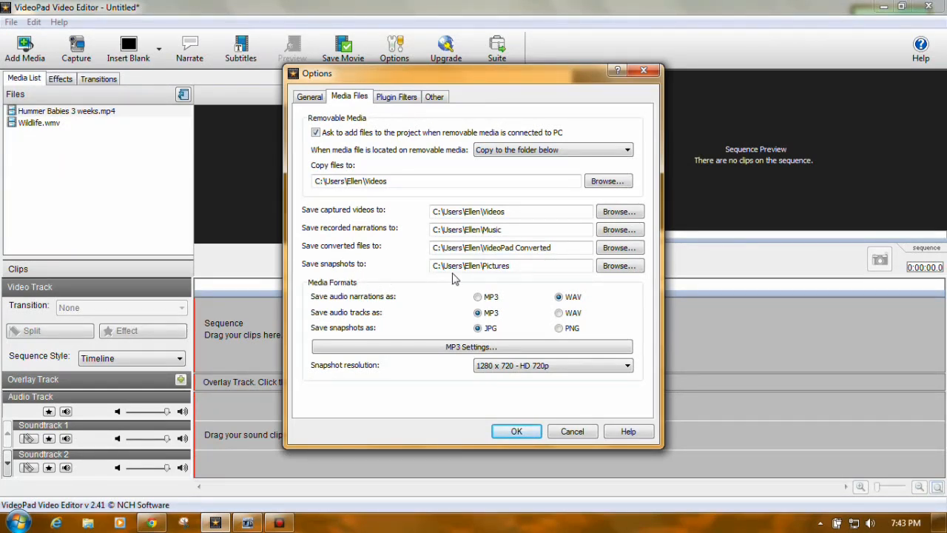
mouse_move(780, 263)
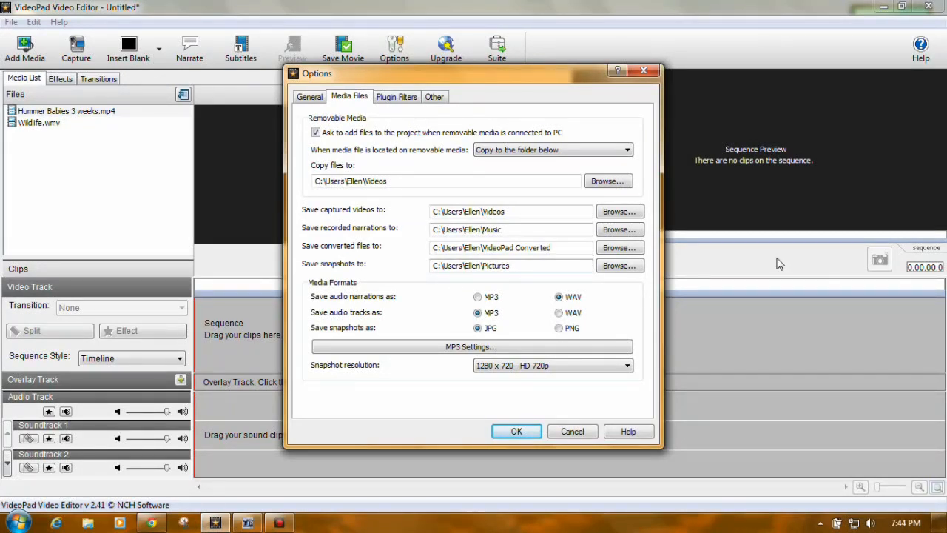
mouse_move(868, 265)
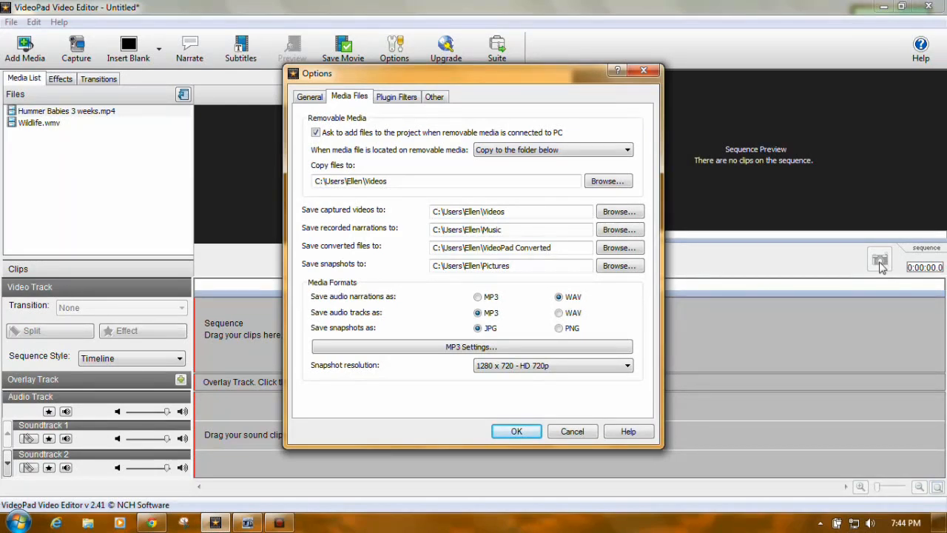
mouse_move(509, 278)
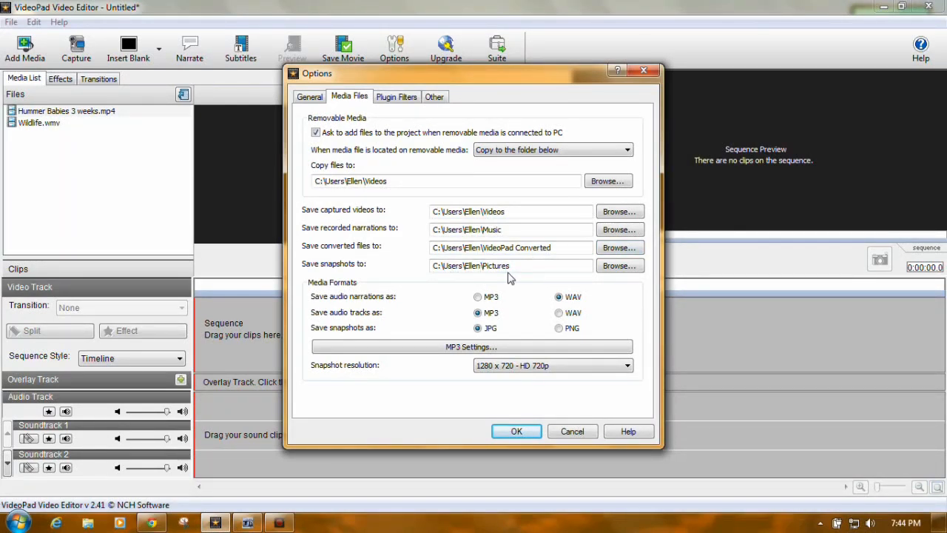
mouse_move(382, 305)
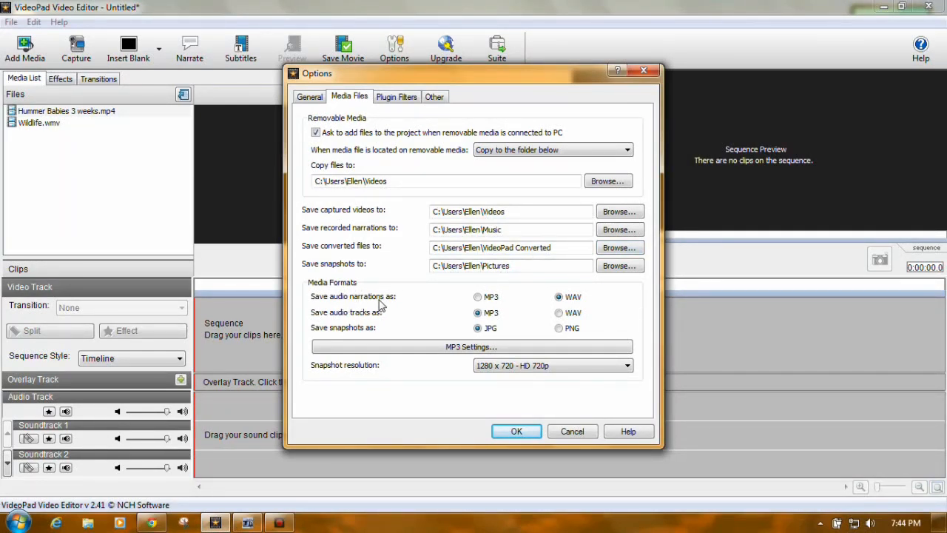
mouse_move(461, 296)
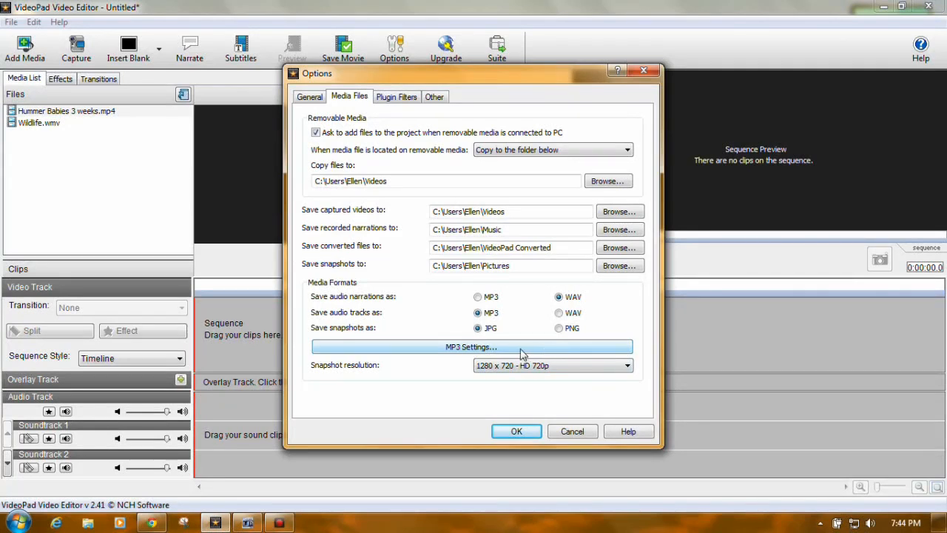
click(471, 346)
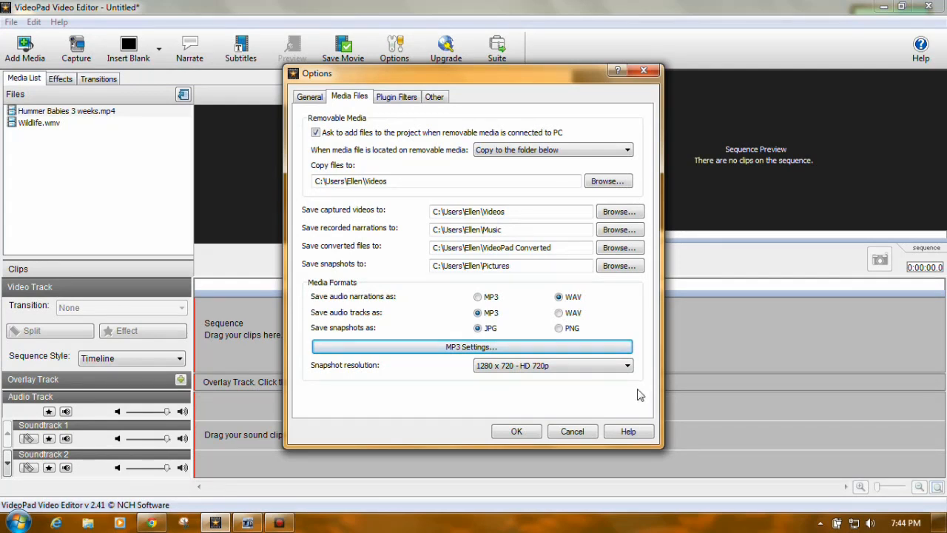
click(627, 364)
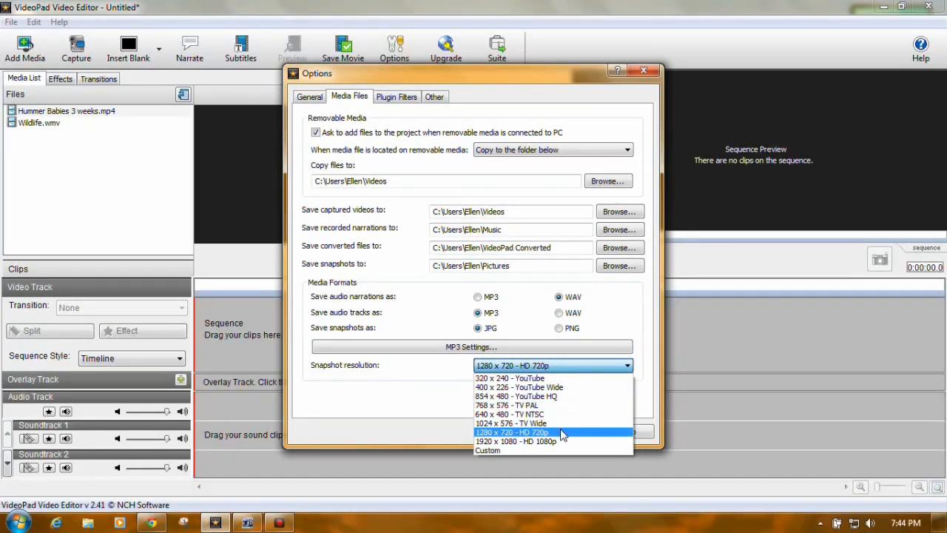
click(512, 432)
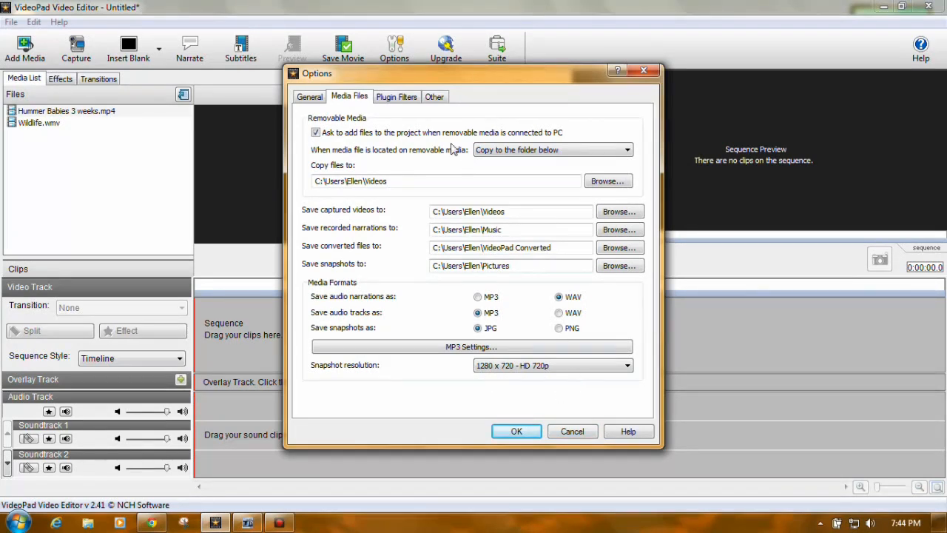
click(396, 96)
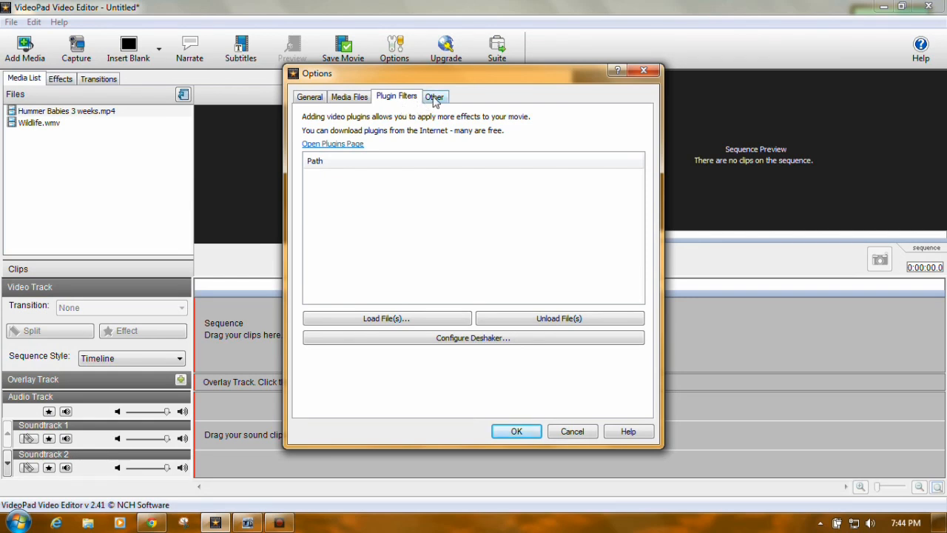
click(435, 95)
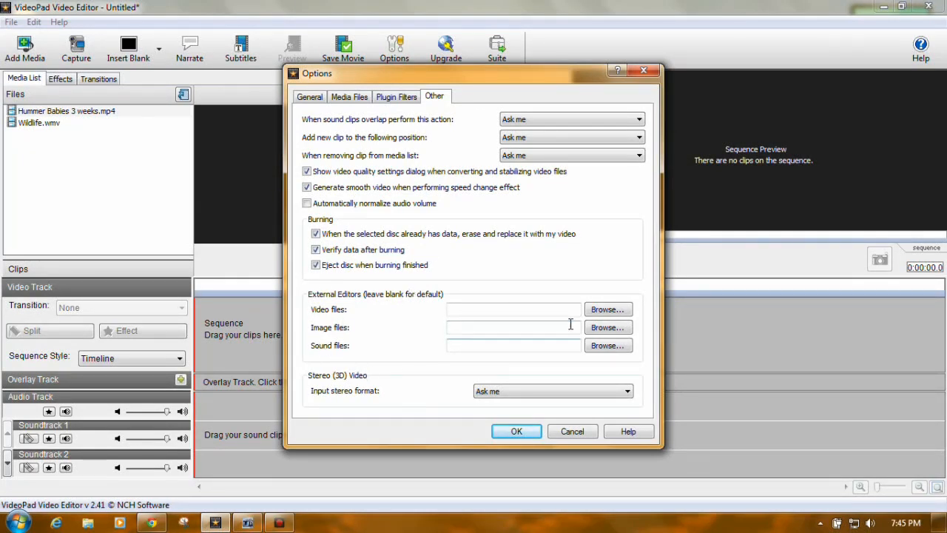
mouse_move(426, 399)
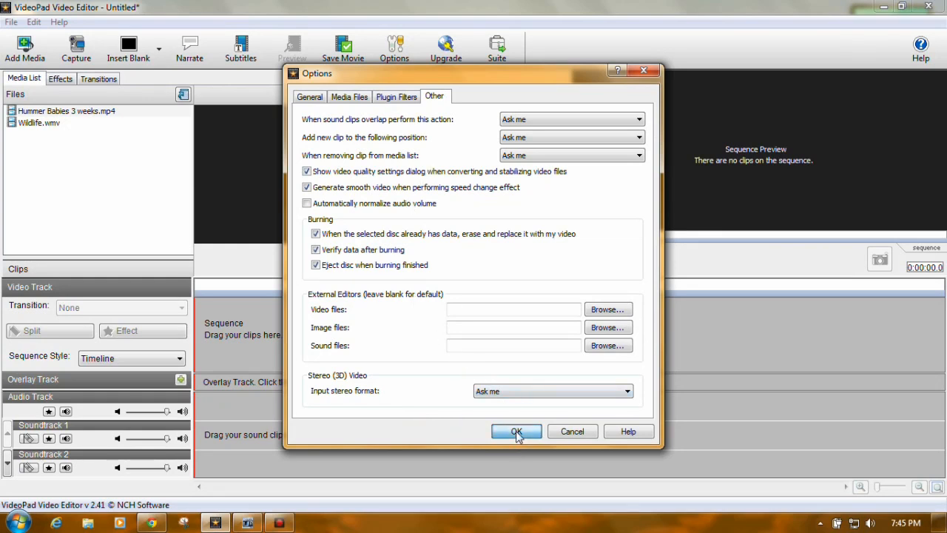
click(515, 432)
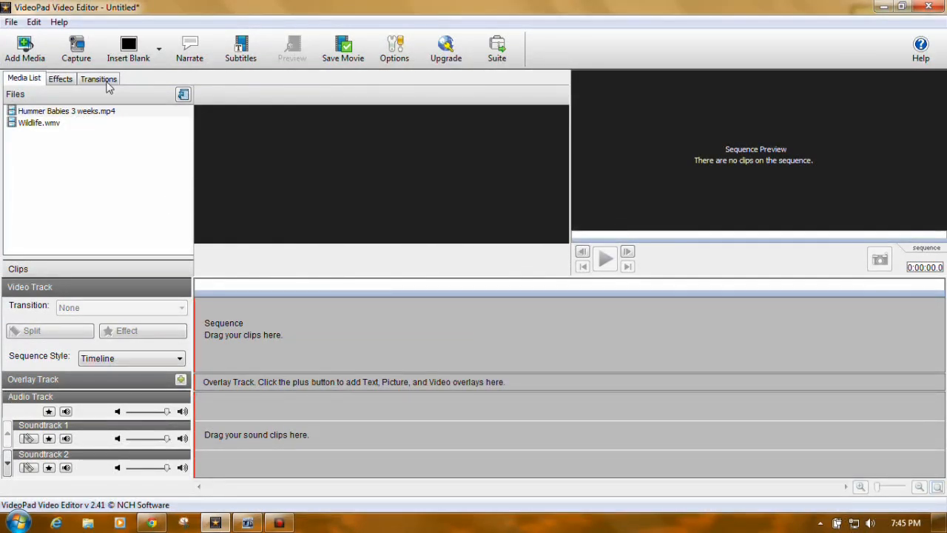
In Add Media, browse My Videos > 2013 Videos > Hummer Babies > Last Baby Vids
click(24, 45)
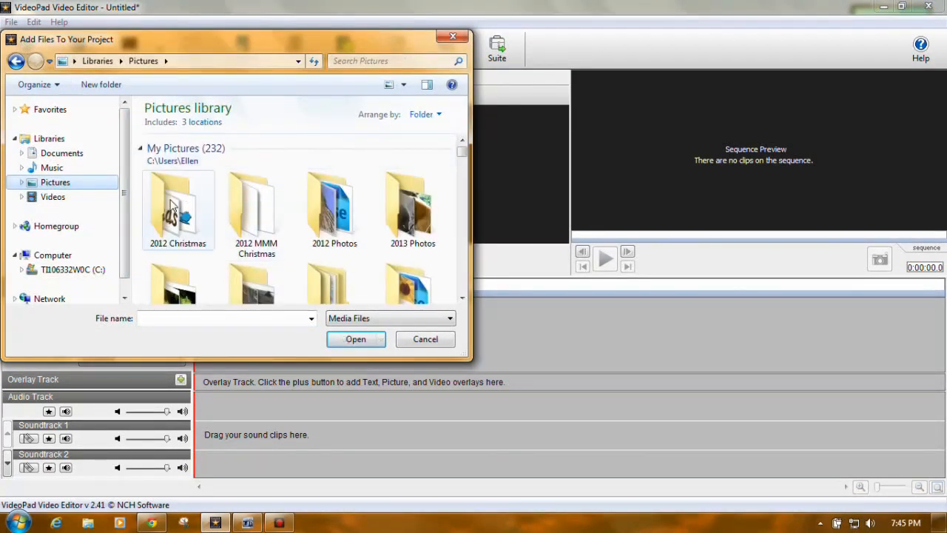
click(53, 195)
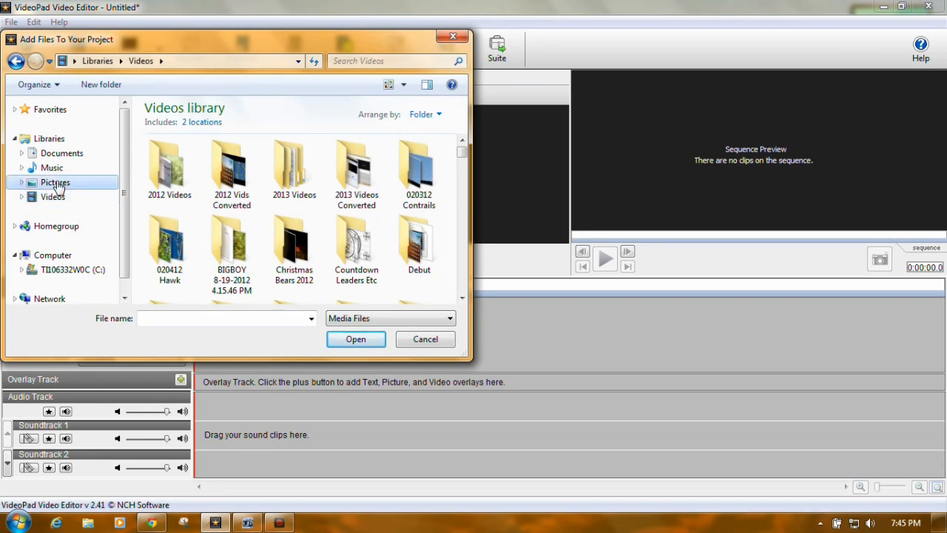
click(57, 182)
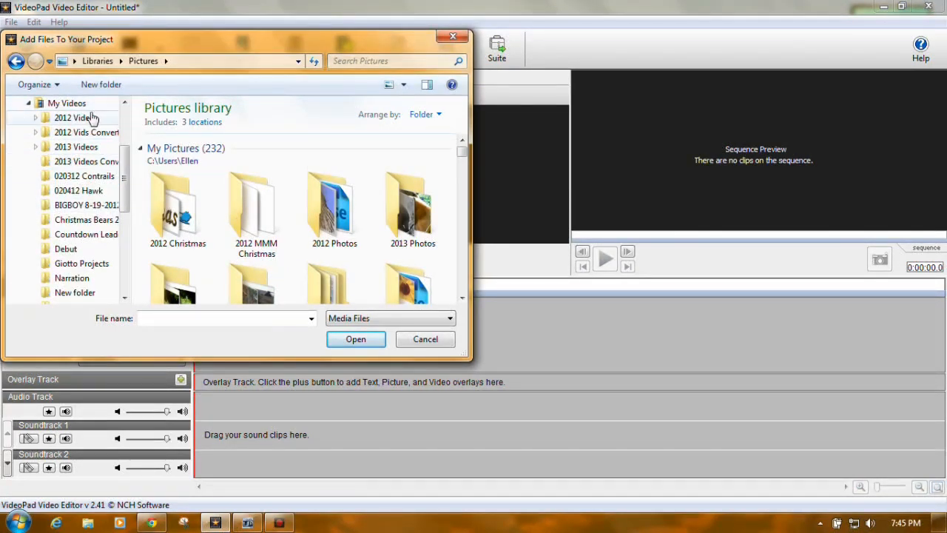
click(36, 147)
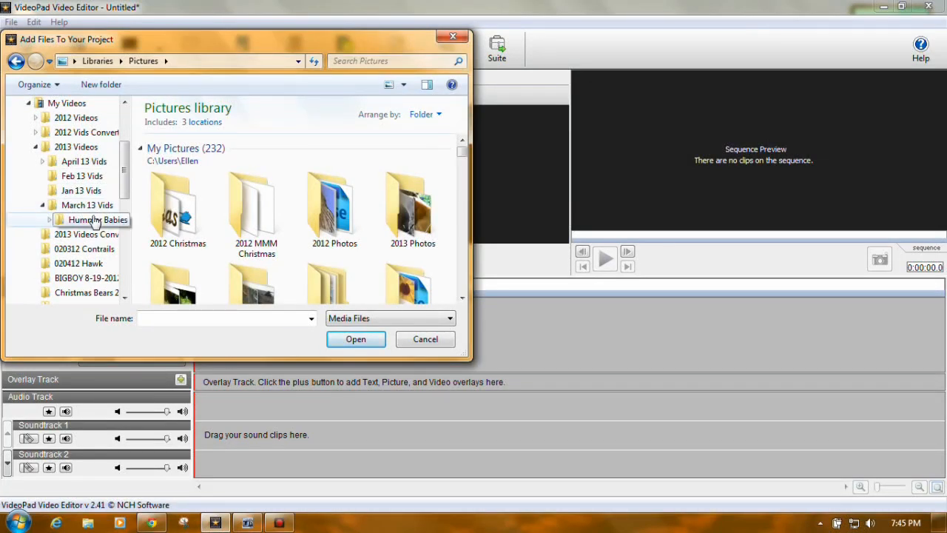
double_click(98, 219)
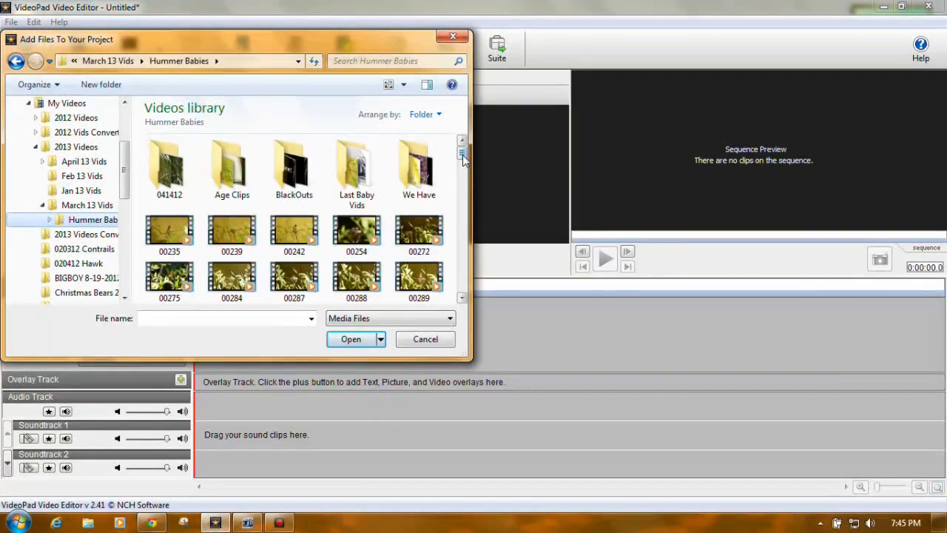
double_click(356, 160)
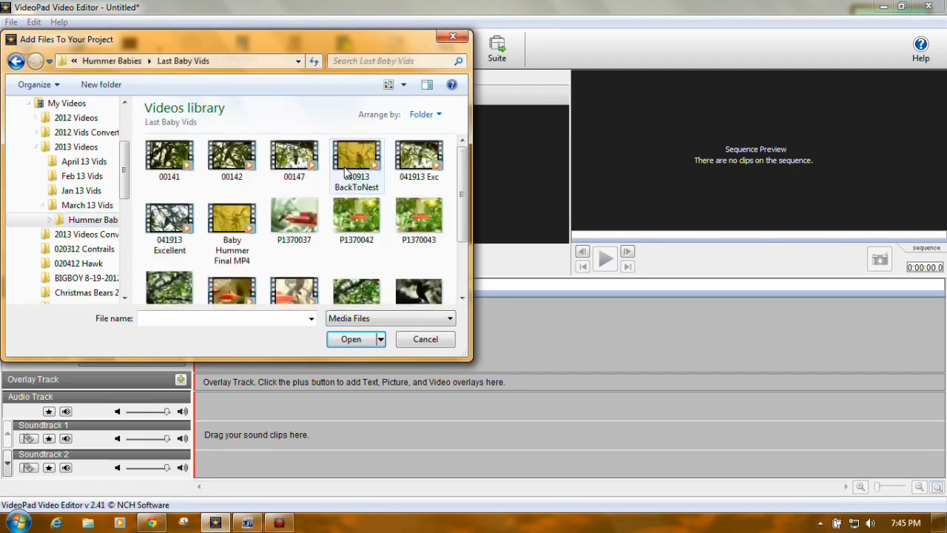
Select the V Baby3 hummingbird photo (over V Baby2) and add it to the project
scroll(down, 3)
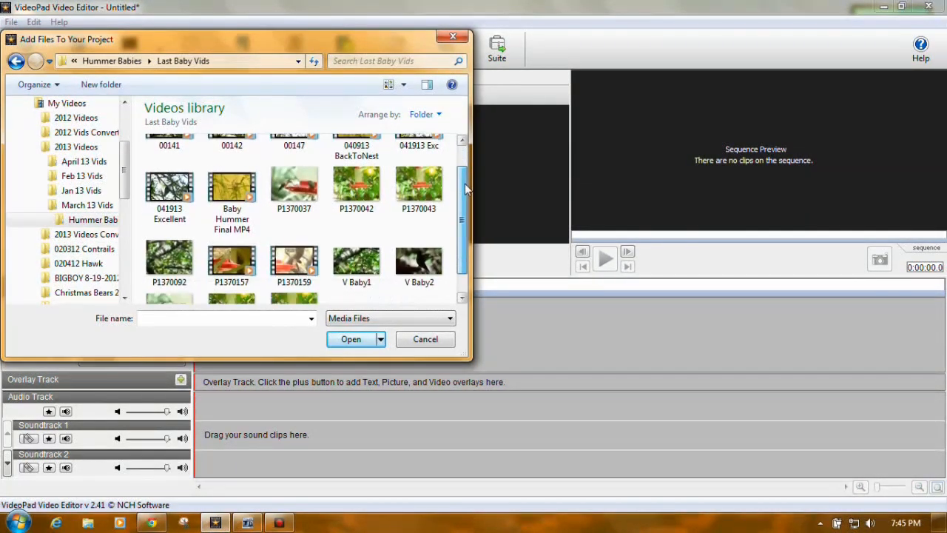
scroll(down, 3)
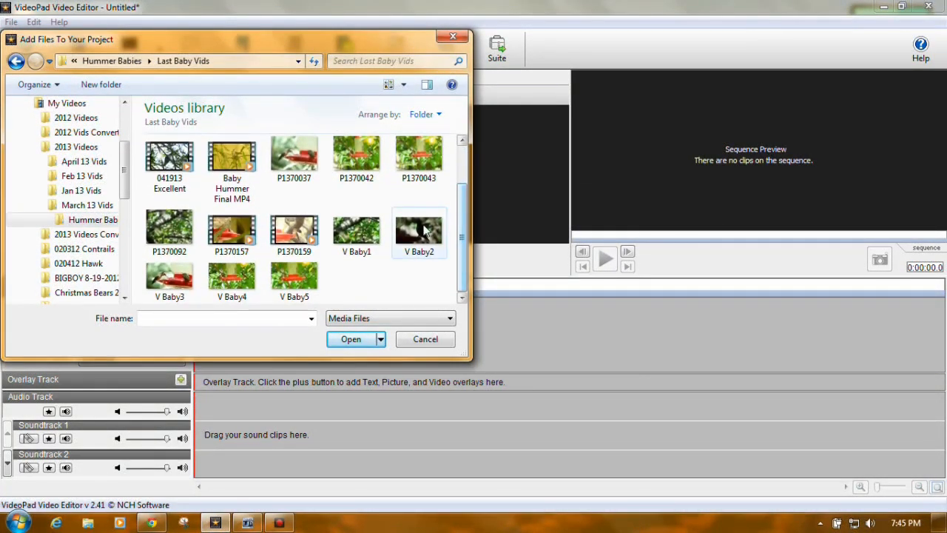
click(419, 230)
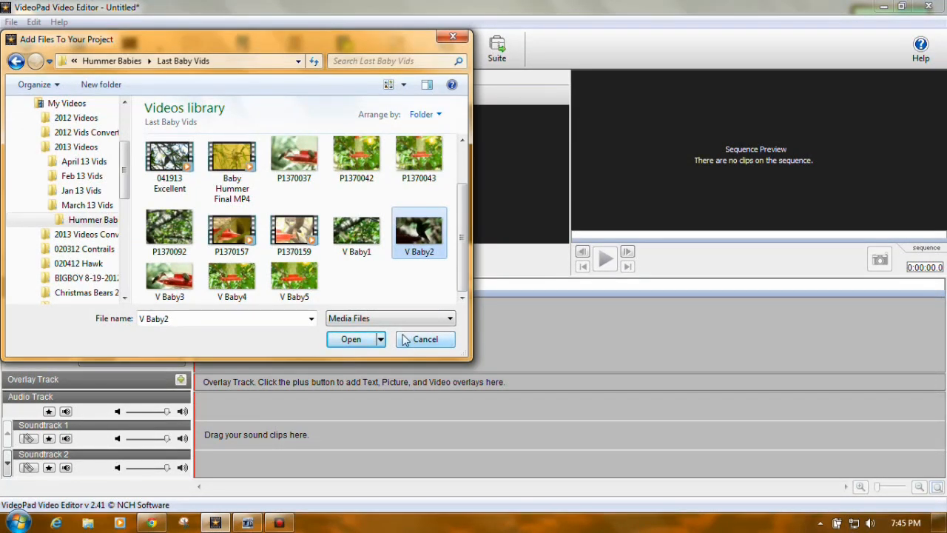
click(169, 281)
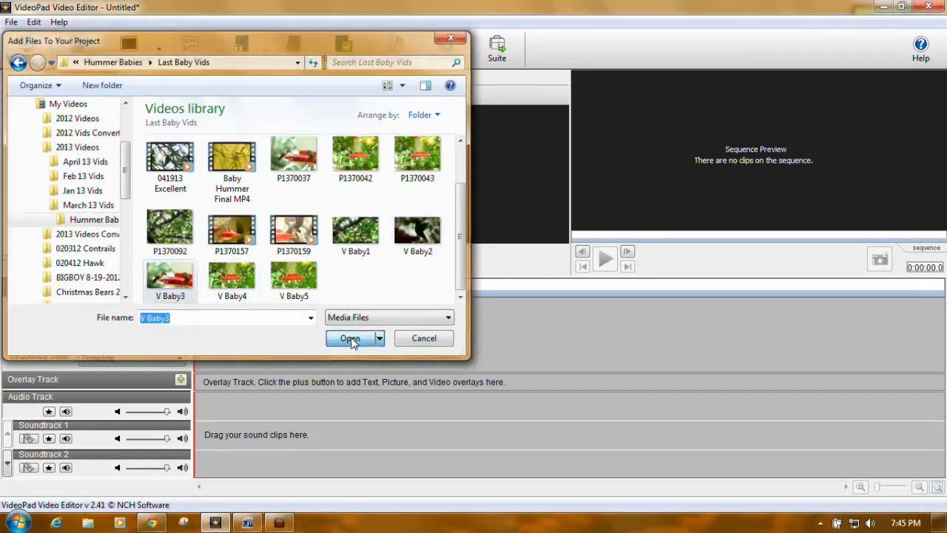
click(349, 338)
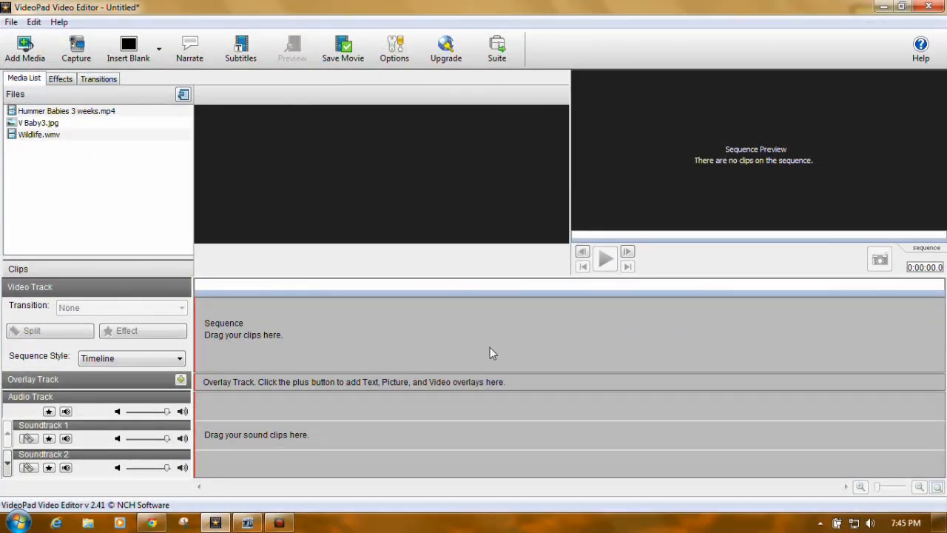
mouse_move(213, 293)
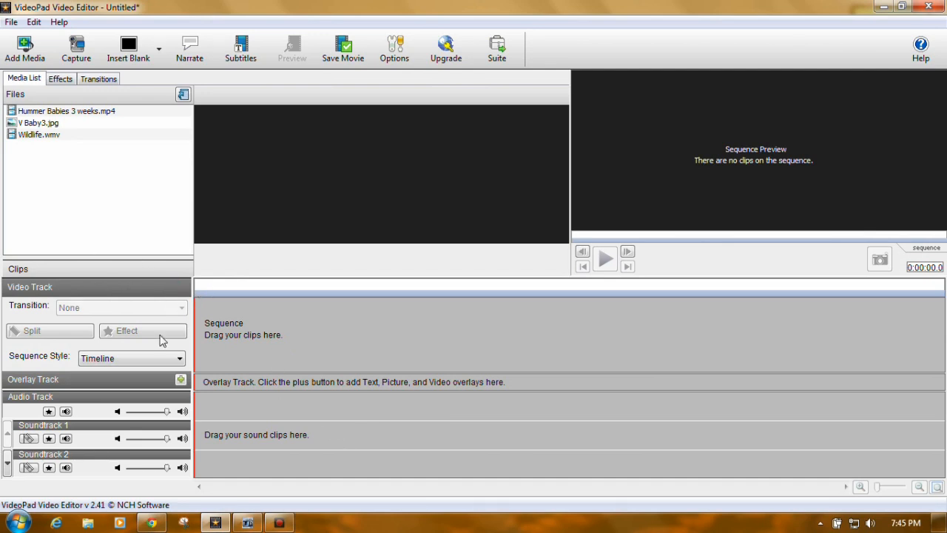
mouse_move(276, 346)
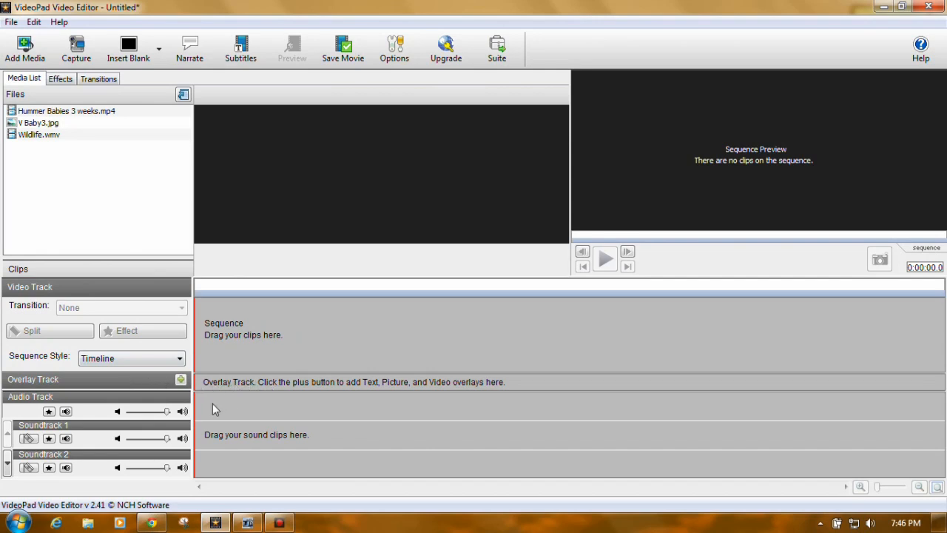
mouse_move(342, 411)
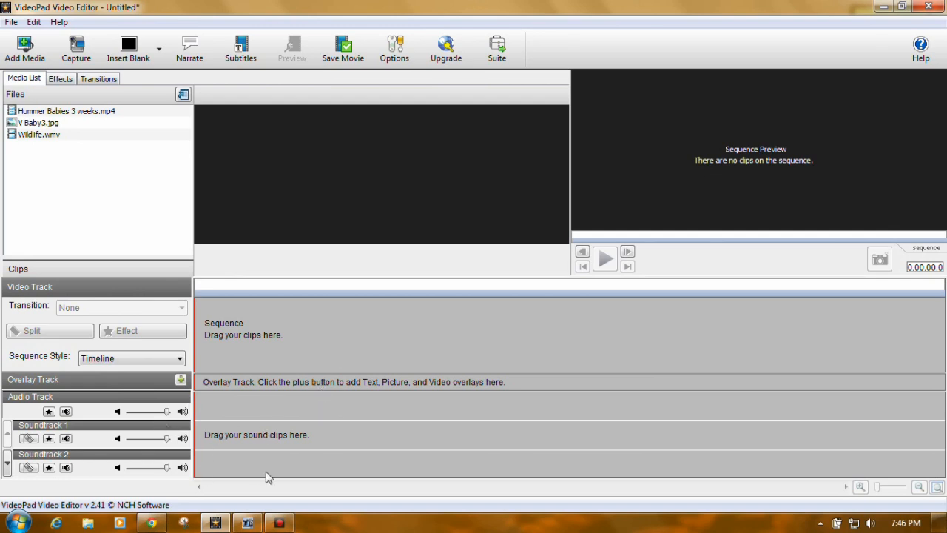
mouse_move(249, 444)
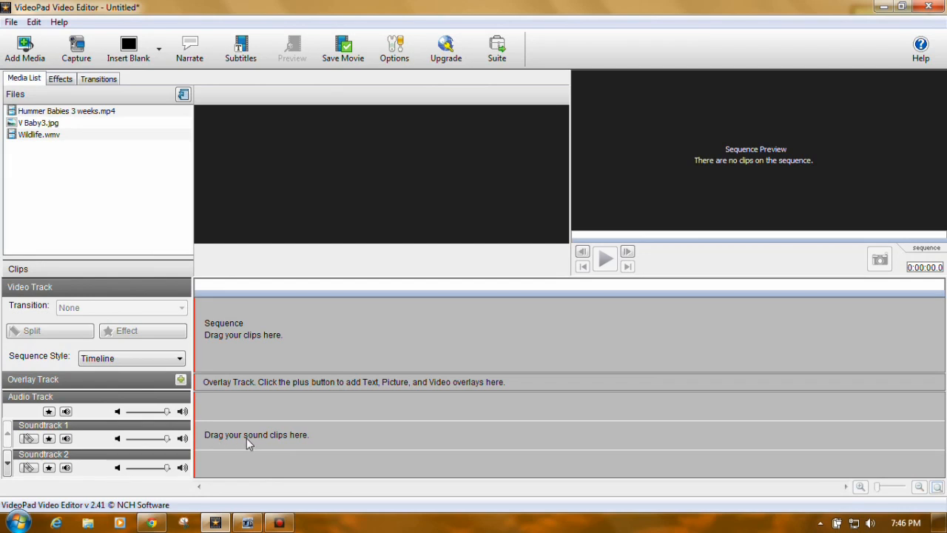
mouse_move(278, 471)
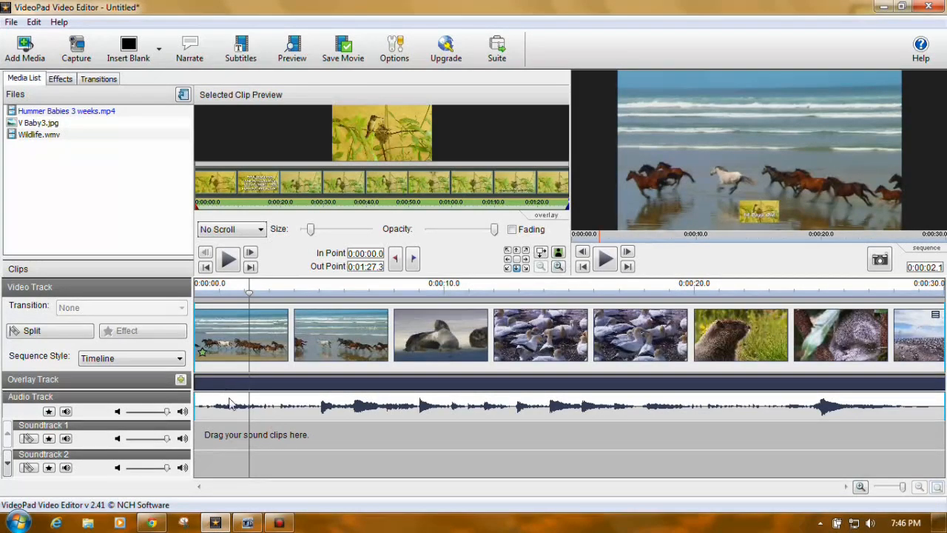
mouse_move(822, 411)
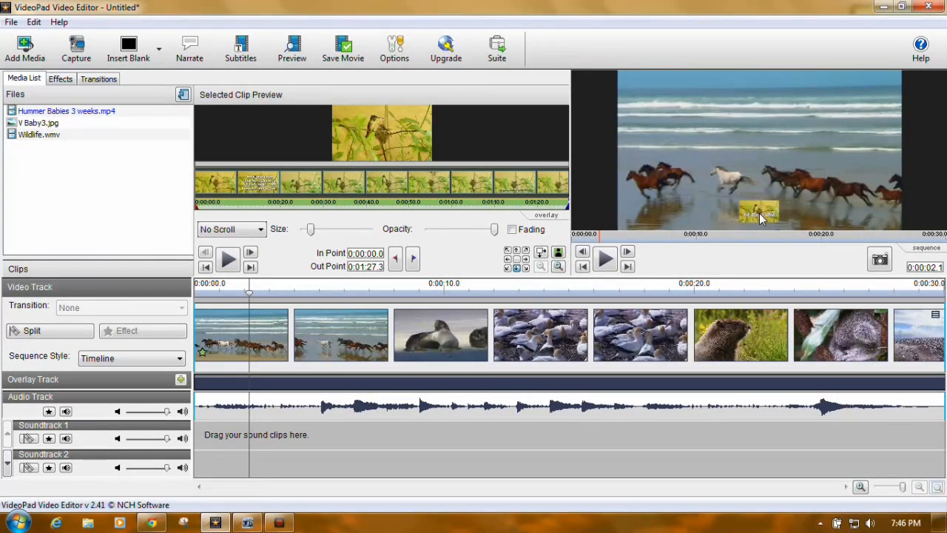
mouse_move(497, 380)
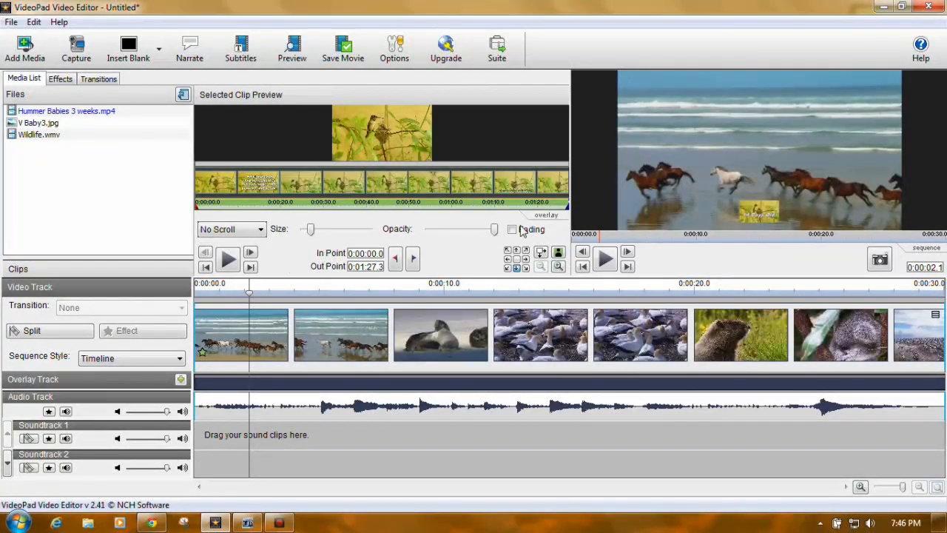
Enlarge the chick video overlay with the Size slider and leave its Opacity at full after testing transparency
drag(309, 227, 324, 228)
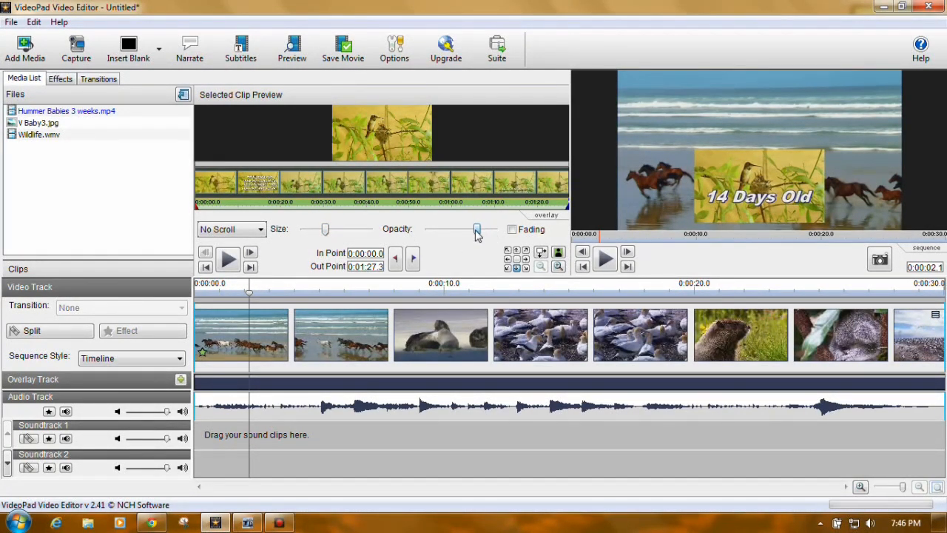
drag(476, 231, 455, 231)
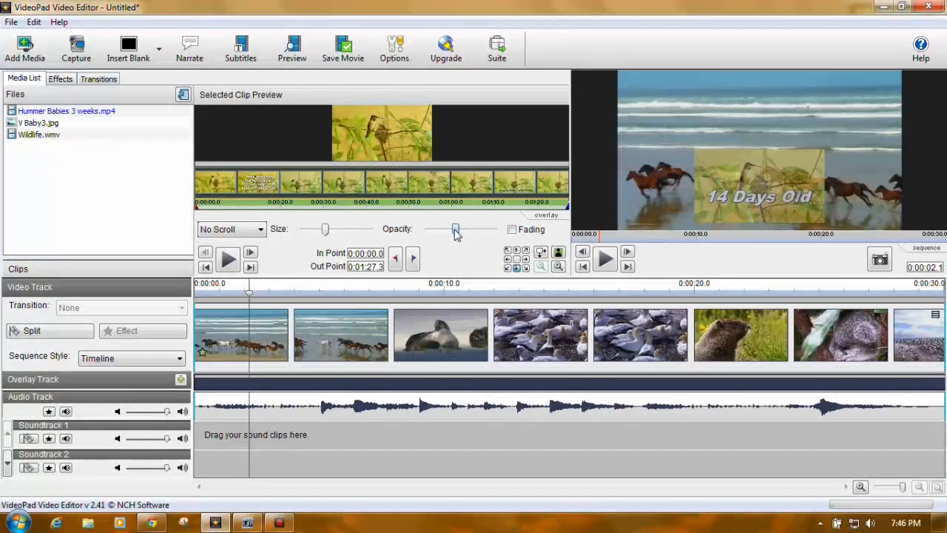
drag(456, 231, 495, 231)
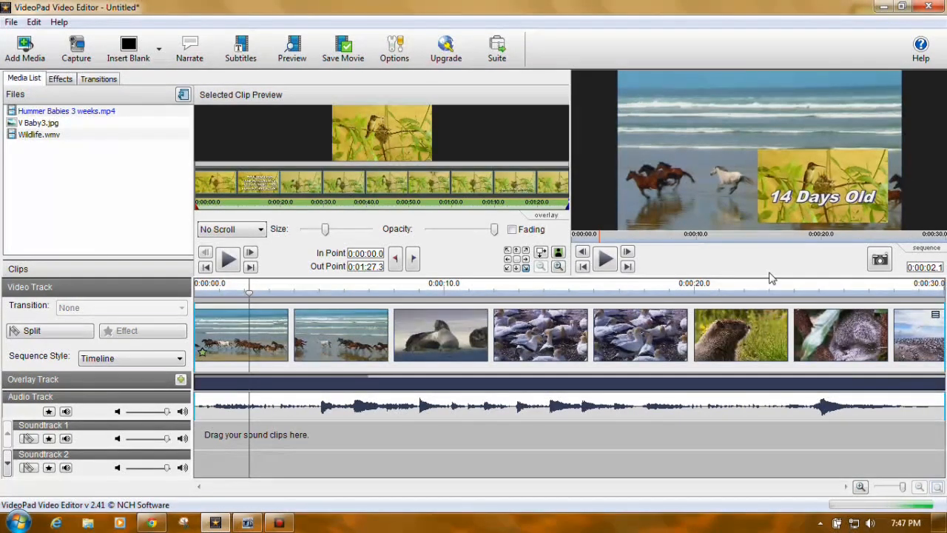
mouse_move(543, 253)
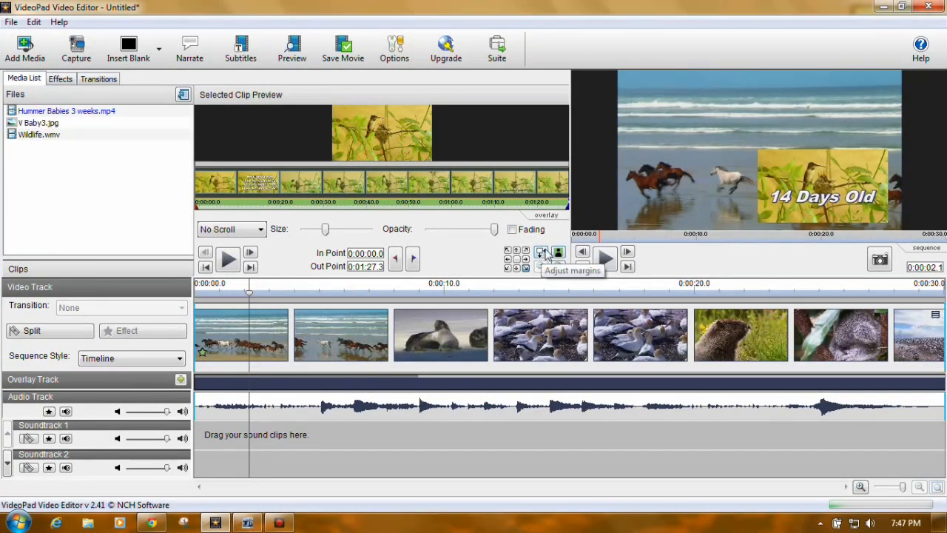
Confirm the Adjust Margins settings so the chick overlay sits in the bottom-right corner
click(542, 251)
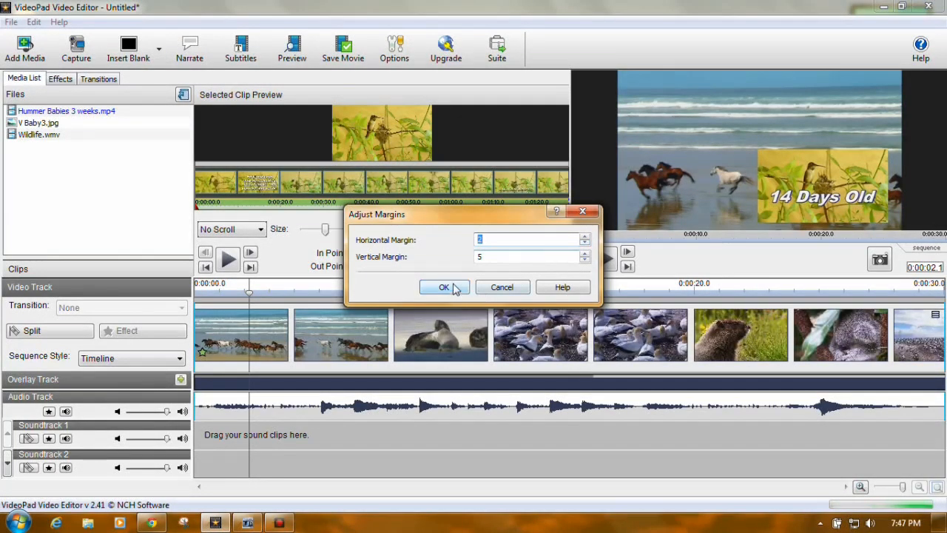
click(444, 287)
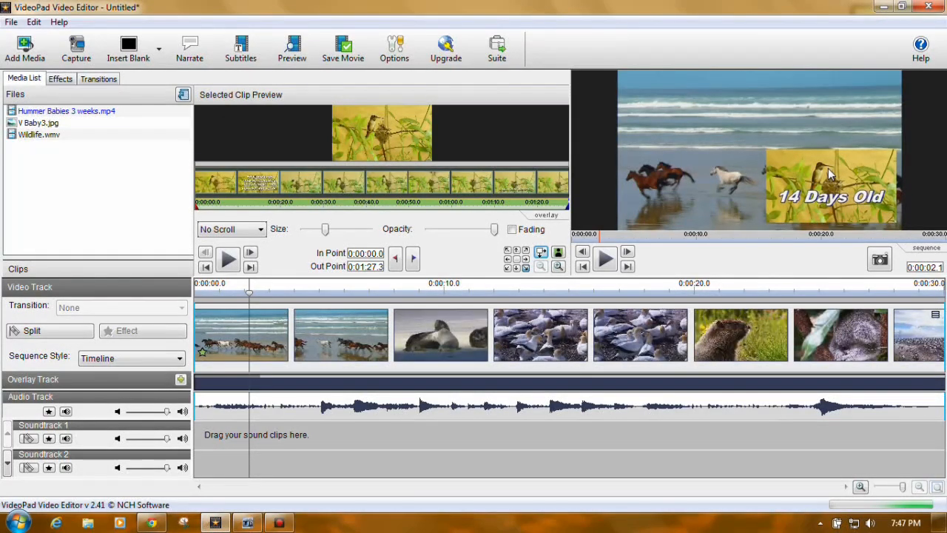
mouse_move(604, 278)
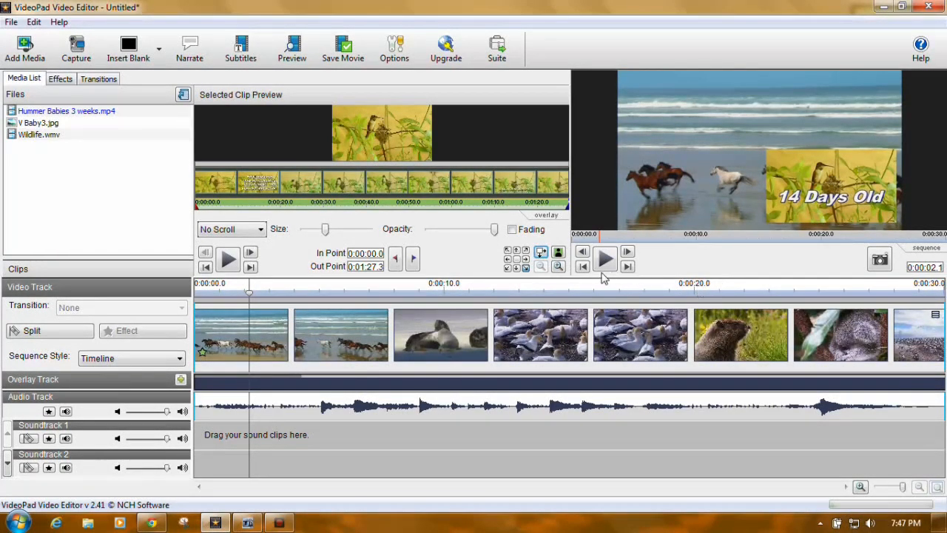
click(604, 257)
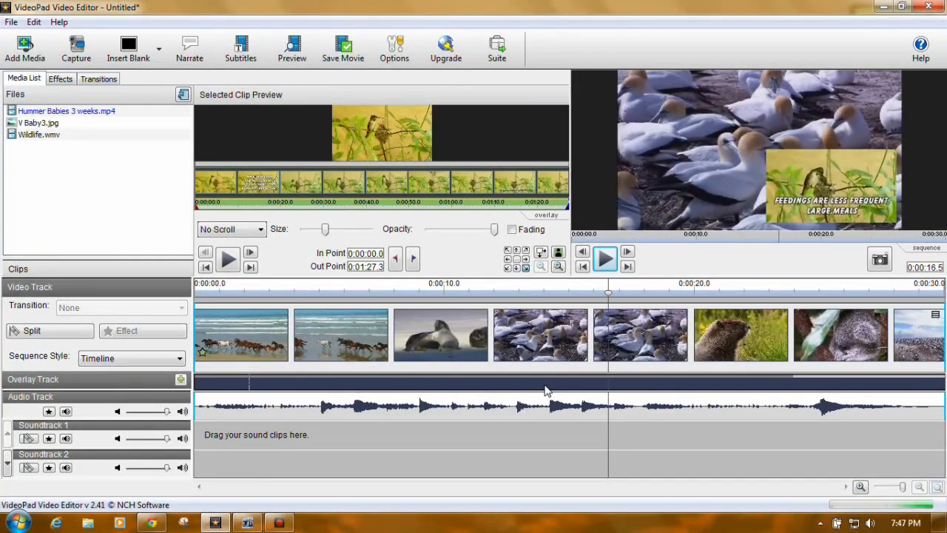
Remove the chick video overlay clip, then cancel the + New Overlay dialog without adding anything
right_click(544, 393)
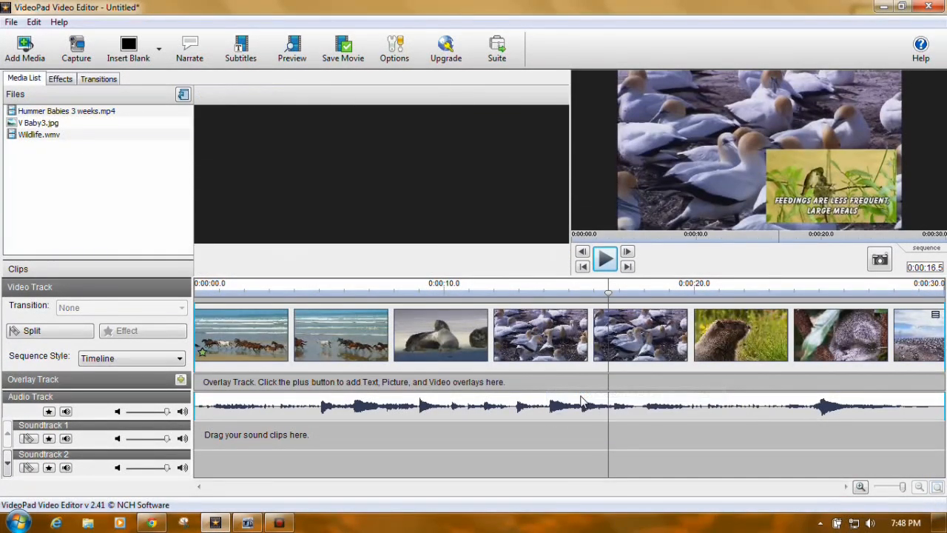
click(40, 123)
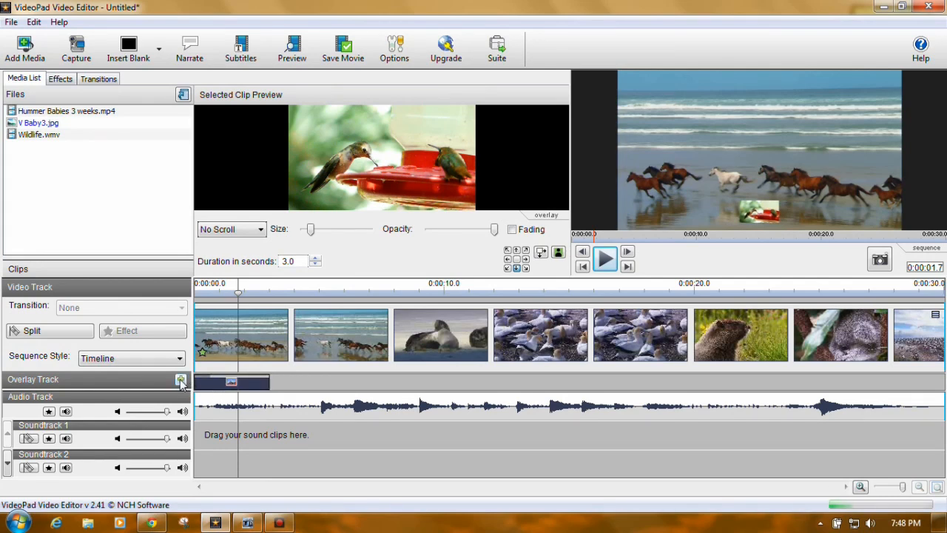
mouse_move(180, 378)
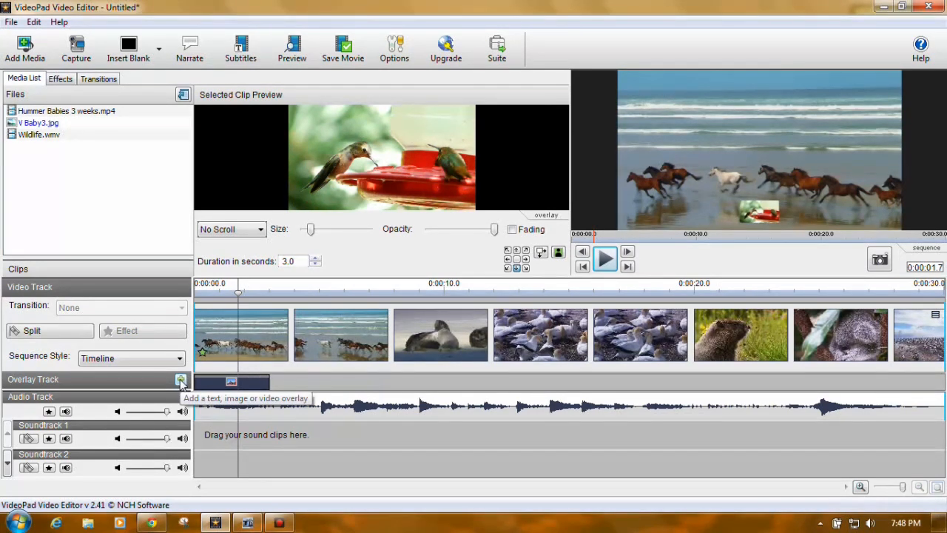
click(180, 379)
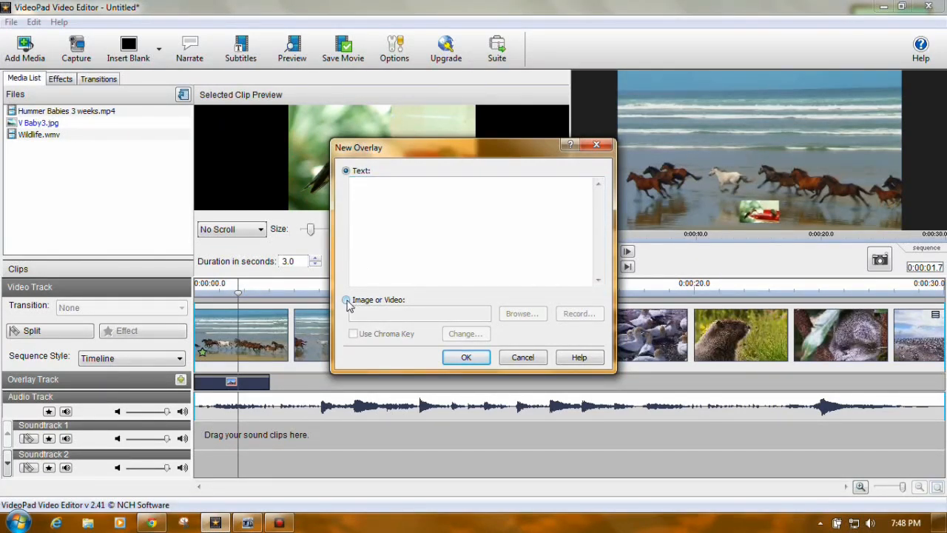
click(346, 170)
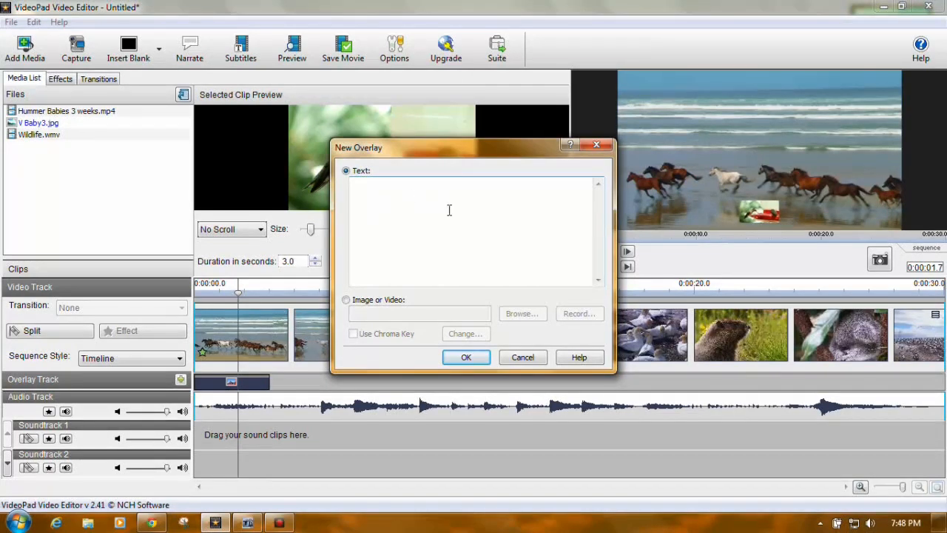
click(466, 357)
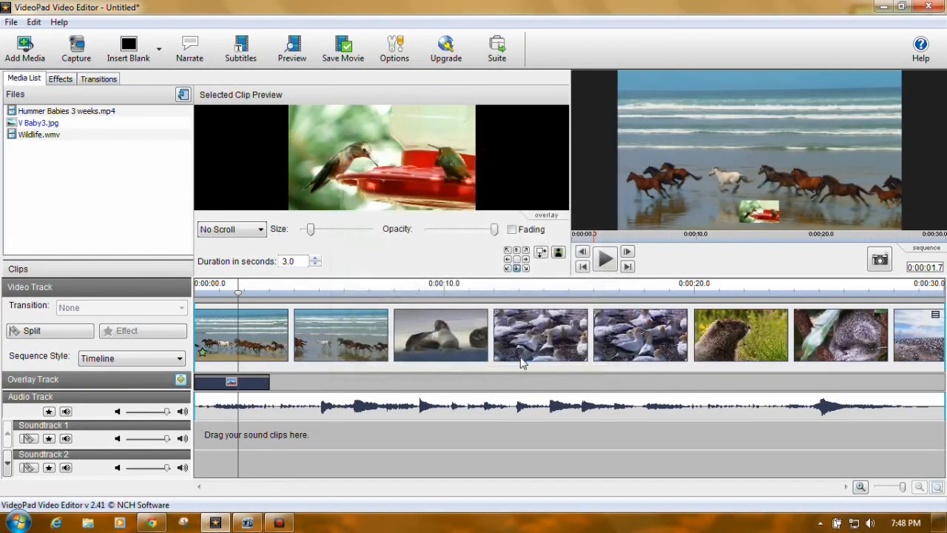
mouse_move(310, 382)
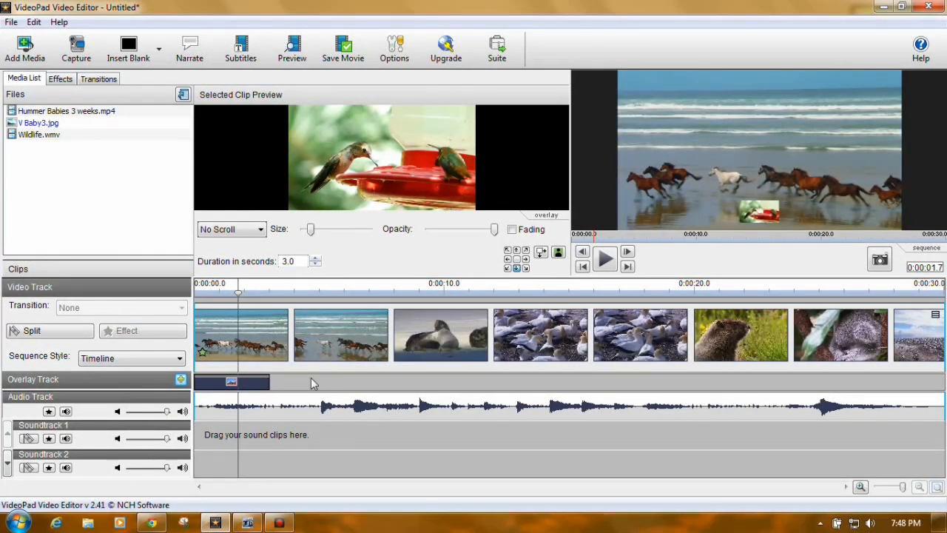
mouse_move(271, 385)
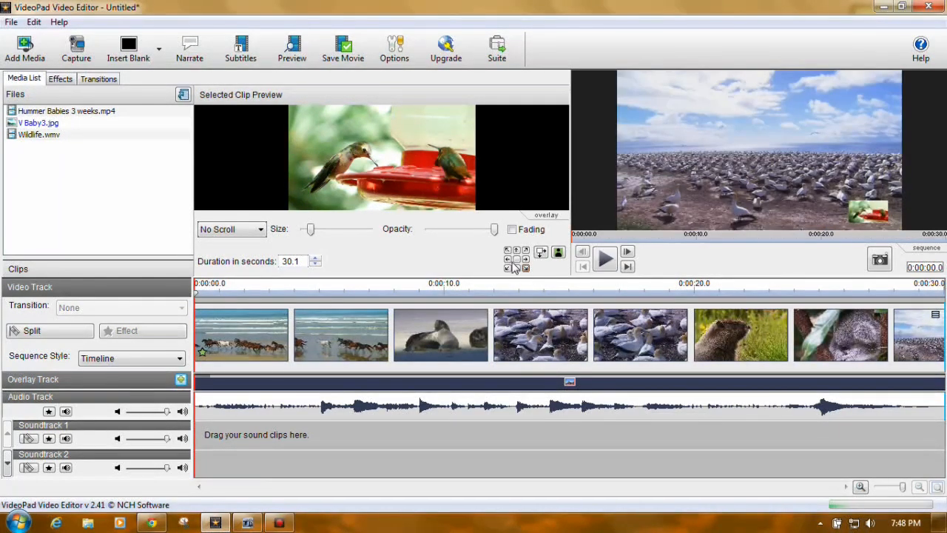
Enlarge the hummingbird photo overlay with the Size slider and play the sequence to preview it
drag(309, 228, 324, 228)
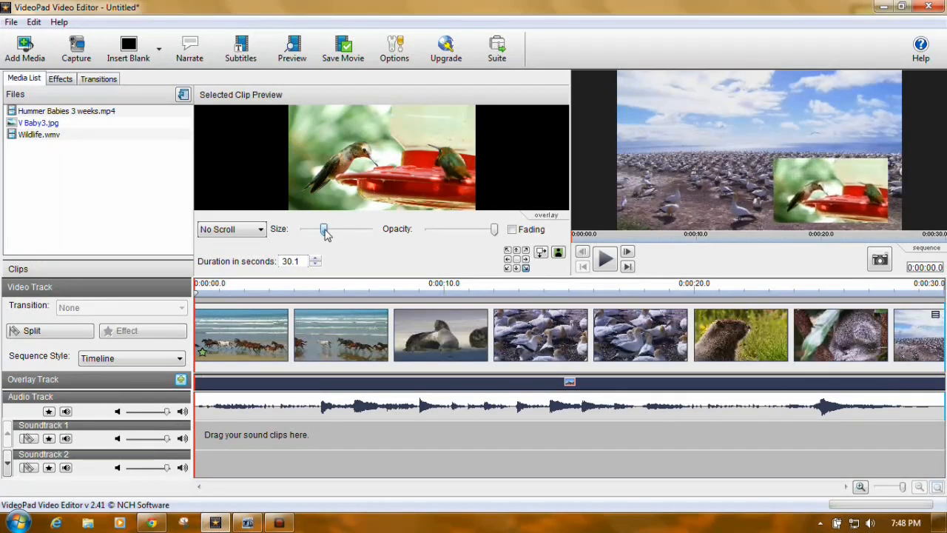
drag(323, 228, 328, 228)
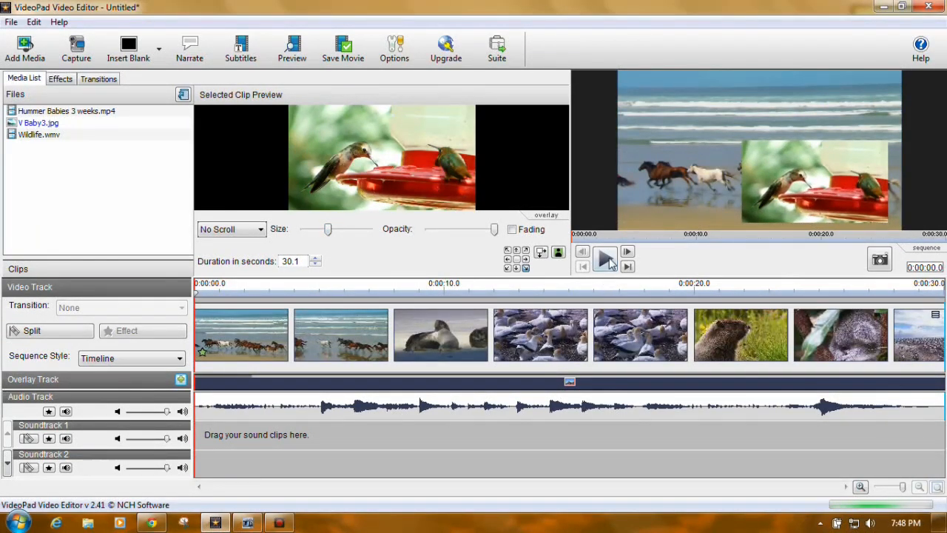
click(604, 251)
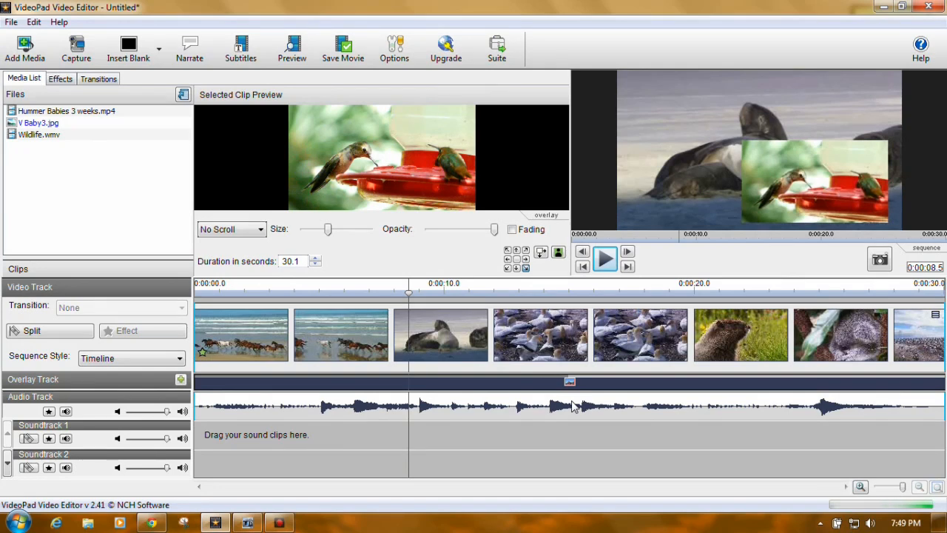
Lower the Wildlife audio clip's volume to about a quarter and confirm it
right_click(575, 405)
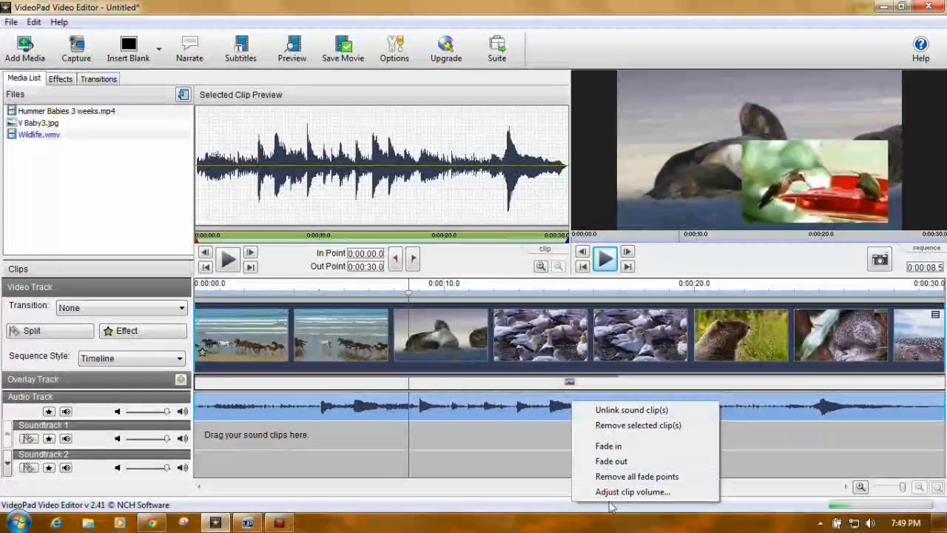
mouse_move(611, 462)
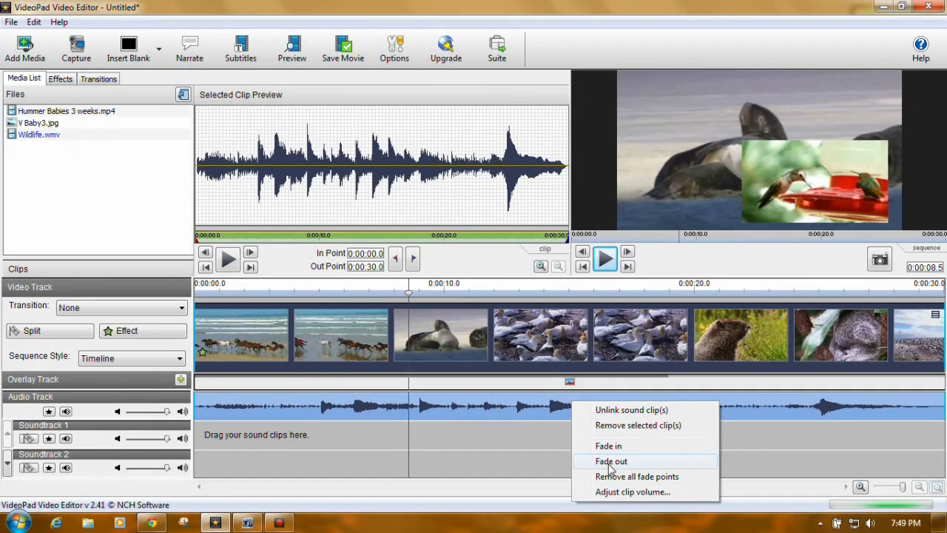
mouse_move(629, 491)
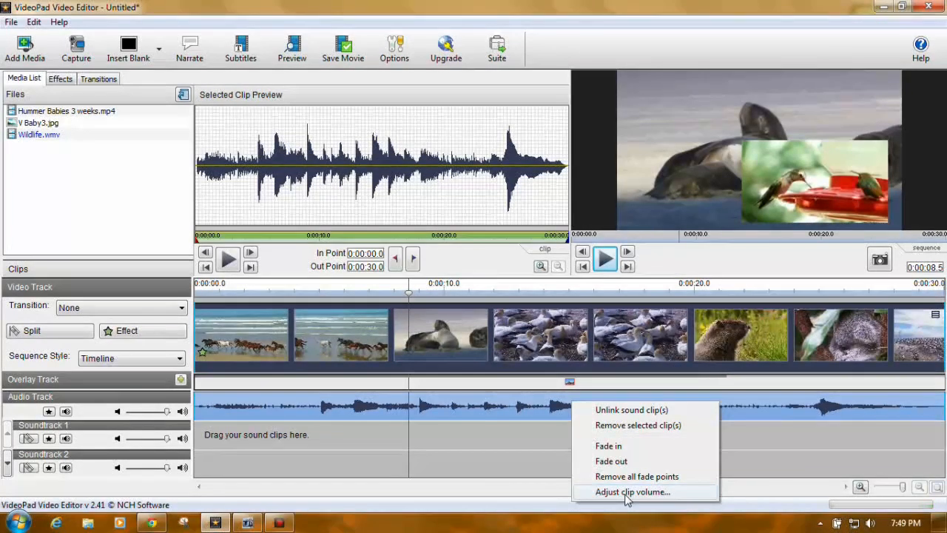
click(633, 491)
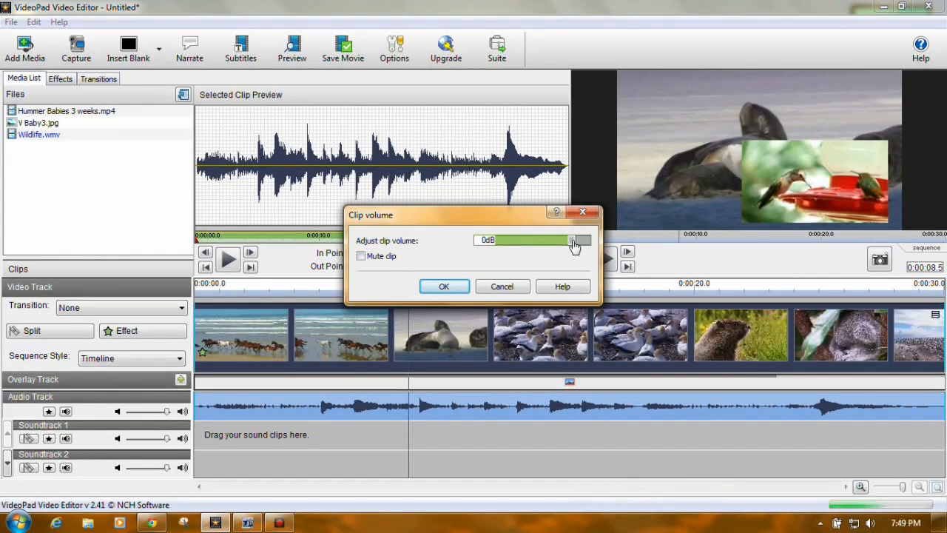
drag(577, 241, 532, 241)
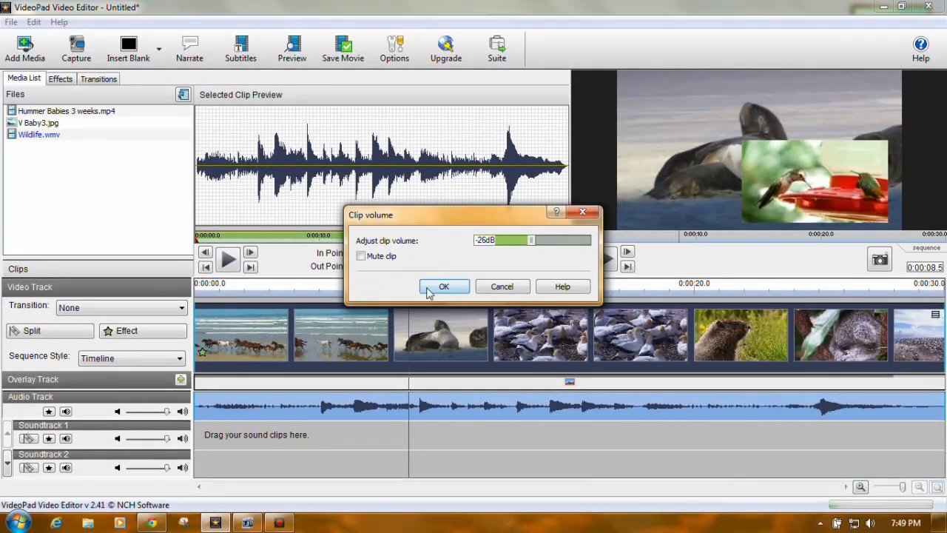
click(444, 287)
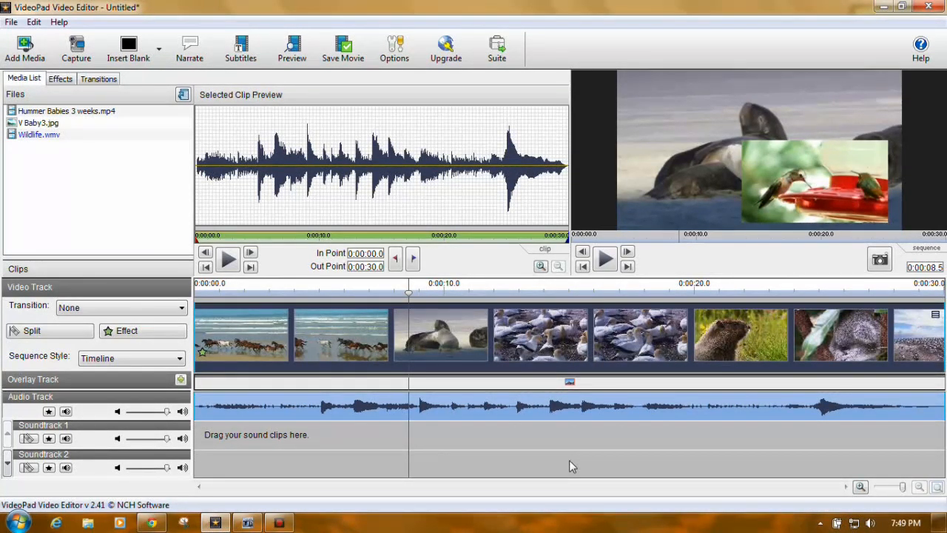
mouse_move(350, 165)
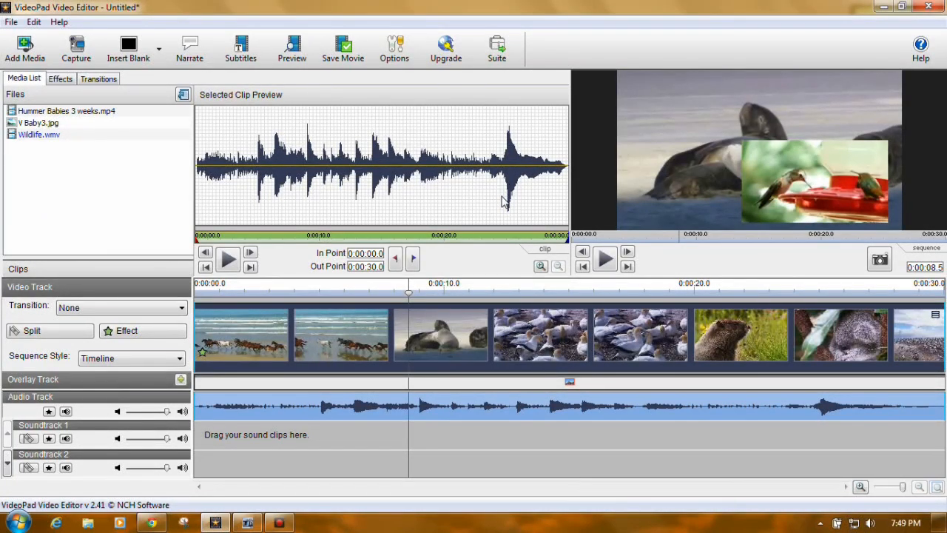
mouse_move(473, 262)
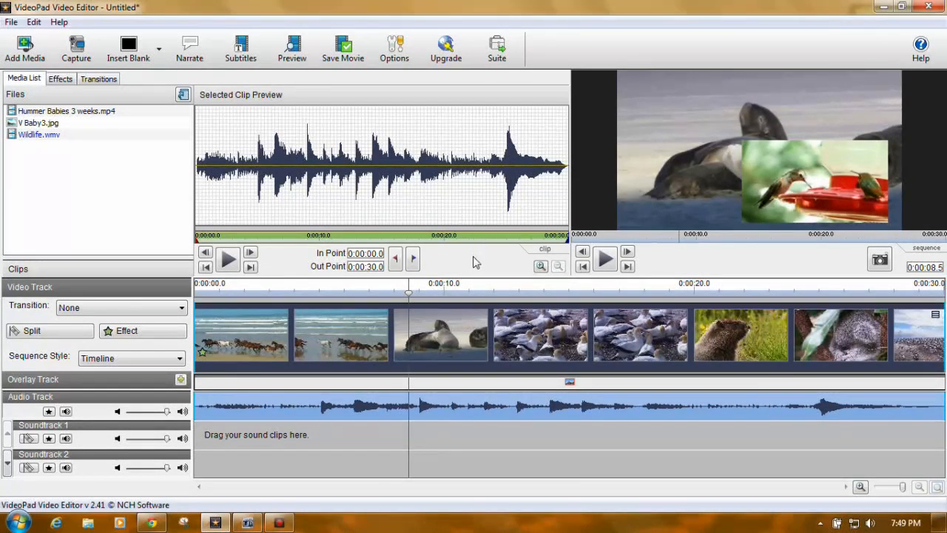
mouse_move(509, 269)
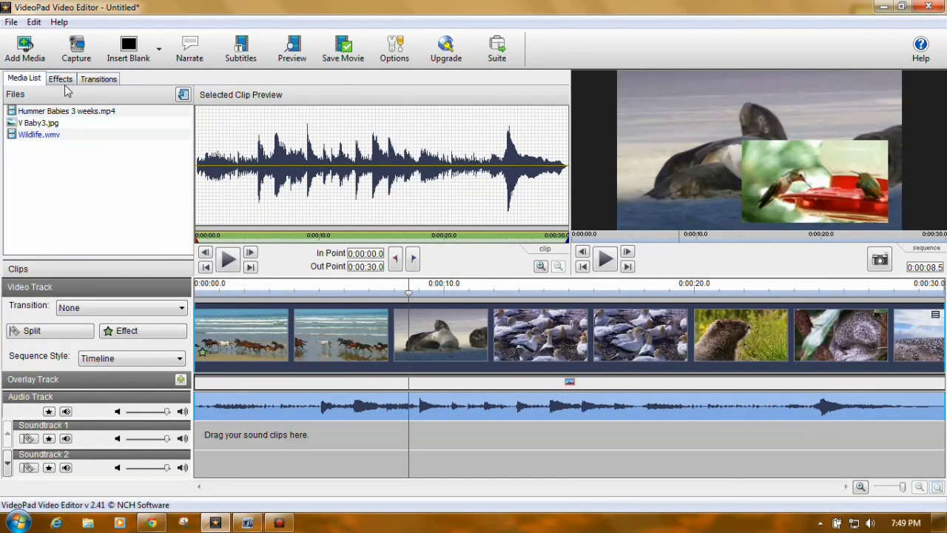
Show the Effects library and scroll through the available video effects
click(61, 79)
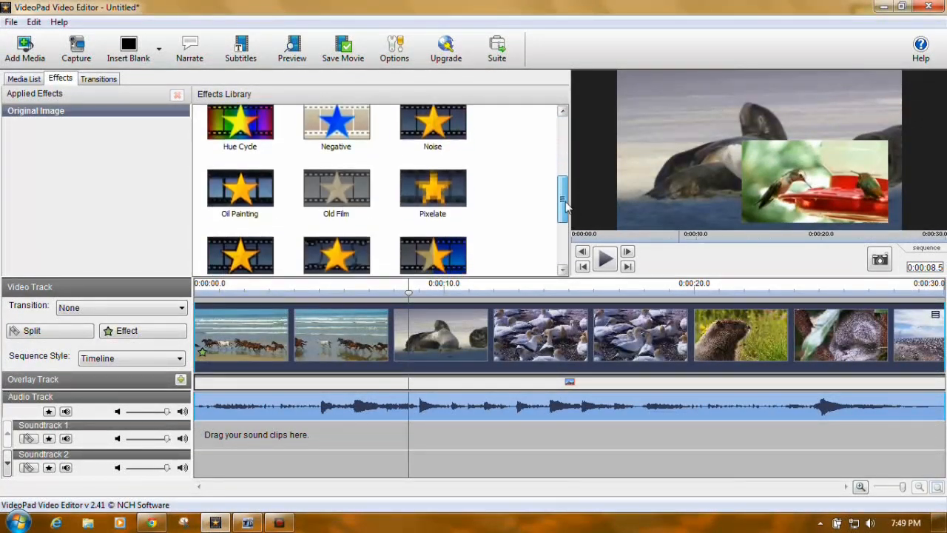
scroll(down, 3)
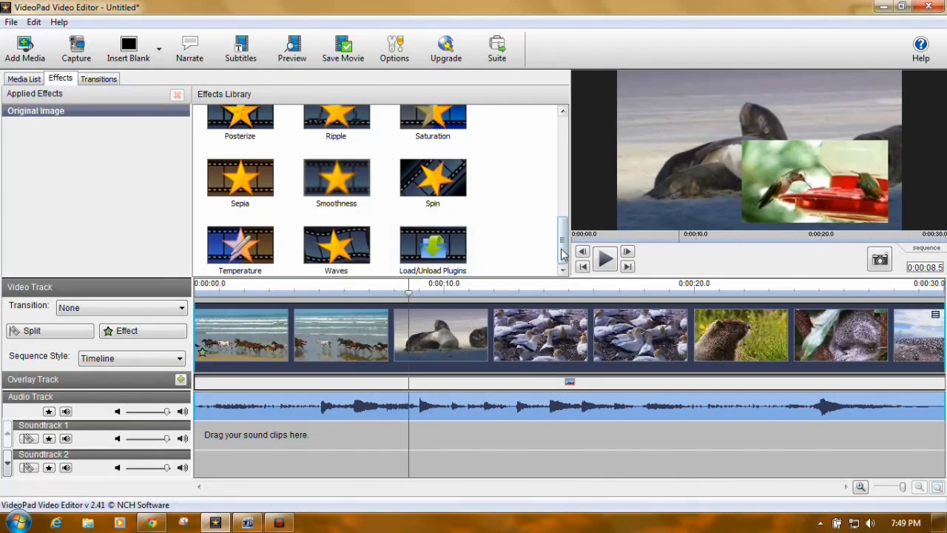
Show the Transitions library and scroll through its clip transitions
click(97, 78)
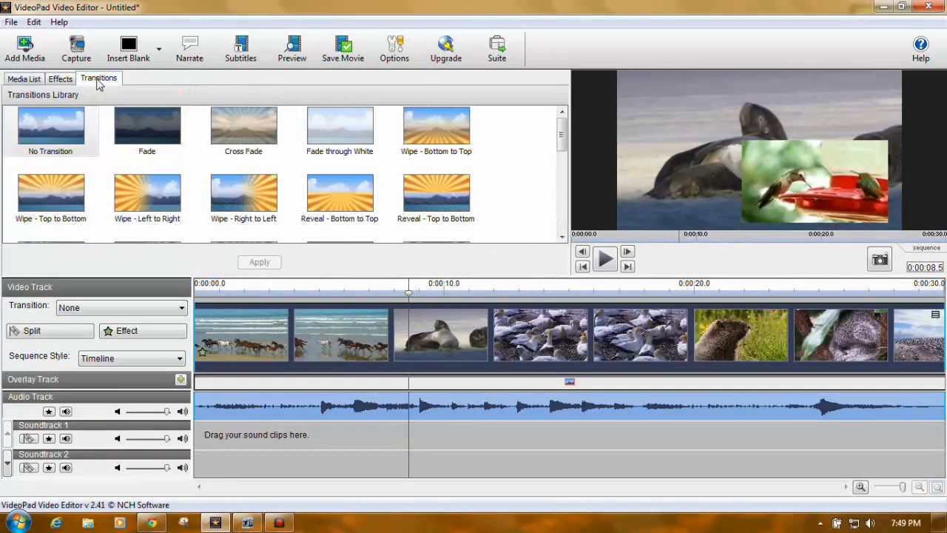
scroll(down, 3)
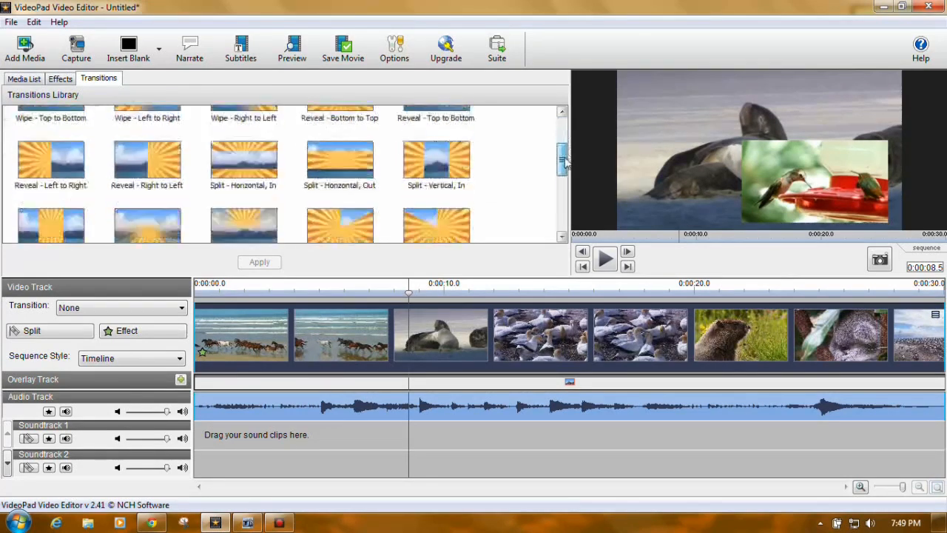
scroll(down, 3)
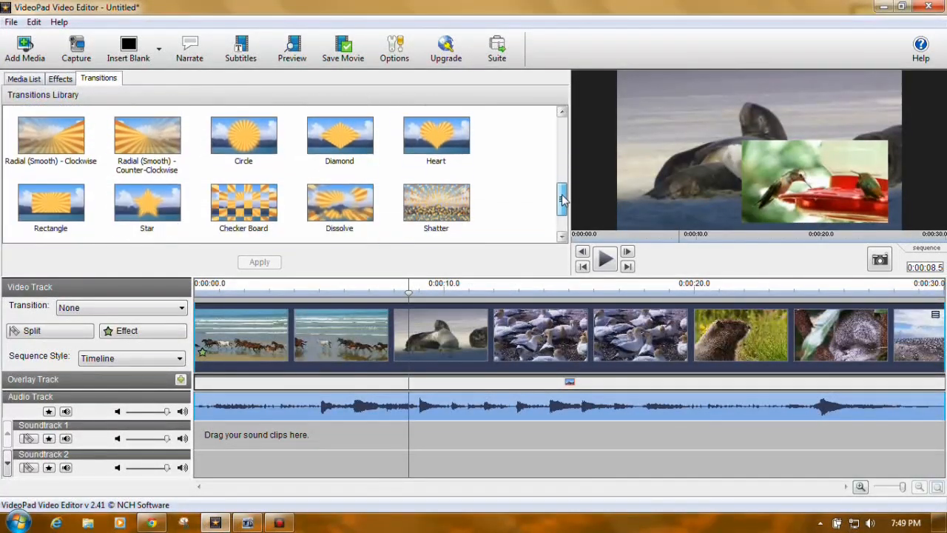
scroll(down, 3)
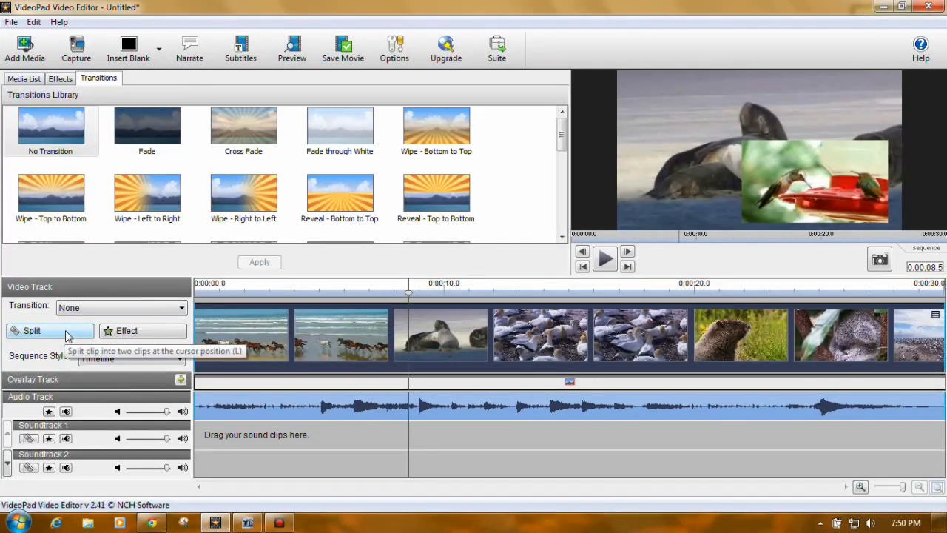
mouse_move(160, 330)
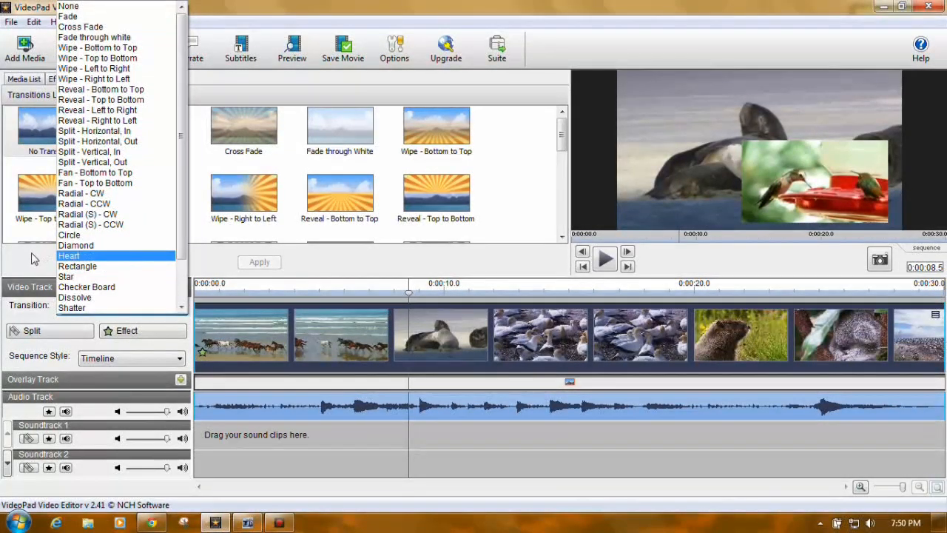
Dismiss the transition choices, preview Storyboard style, return to Timeline, and show the Media List
click(121, 306)
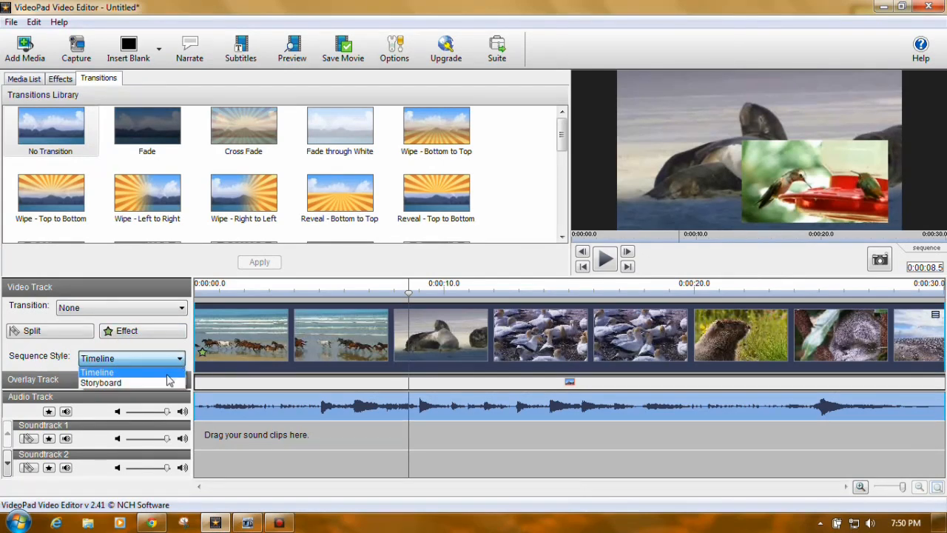
click(100, 382)
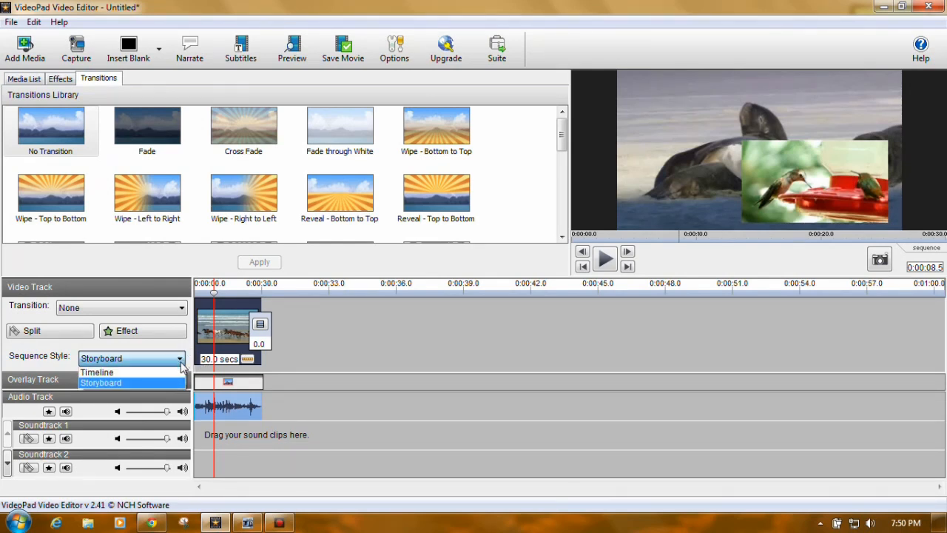
click(98, 373)
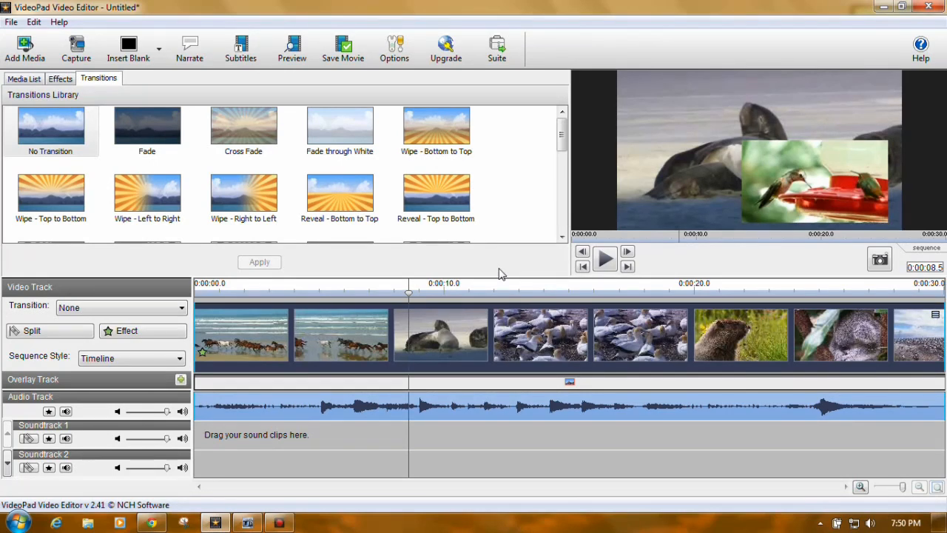
click(24, 79)
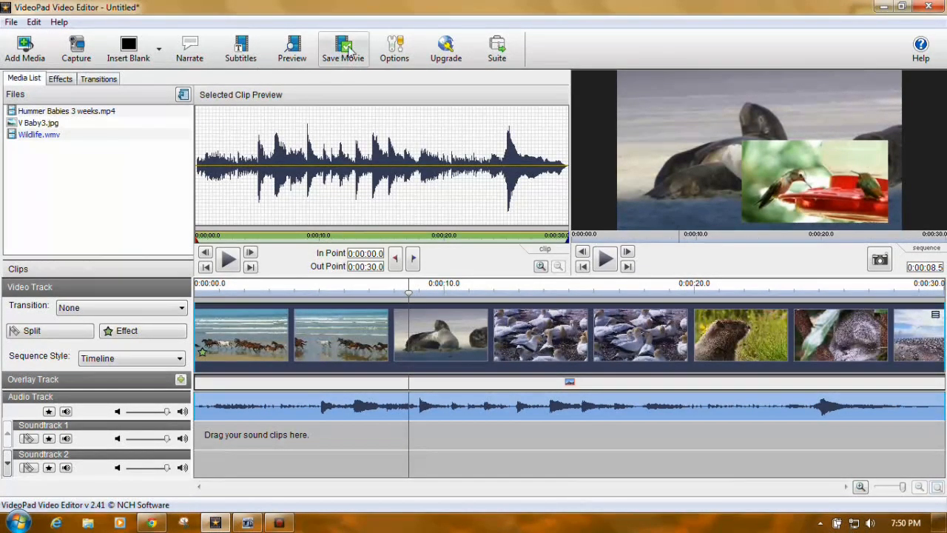
Start saving the movie as a Computer / Data file and check the desktop save location
click(343, 47)
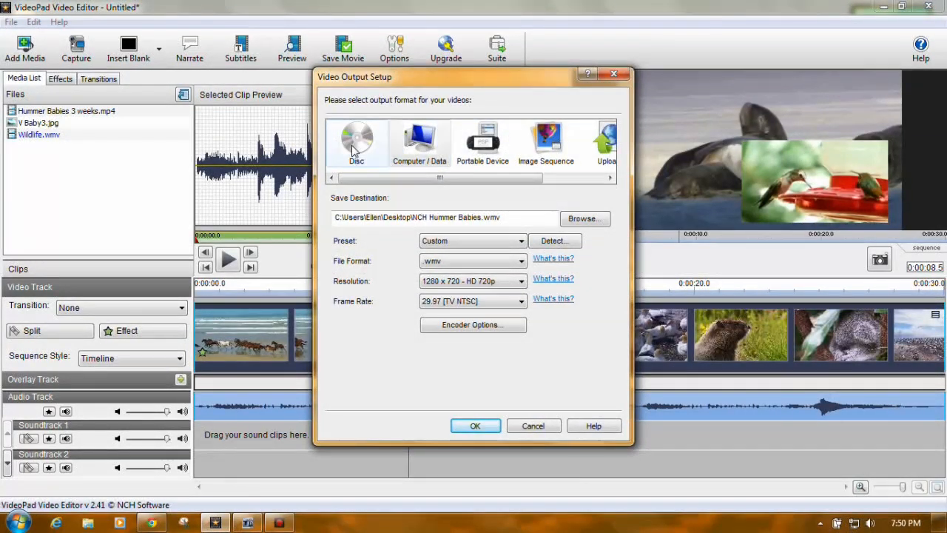
click(420, 140)
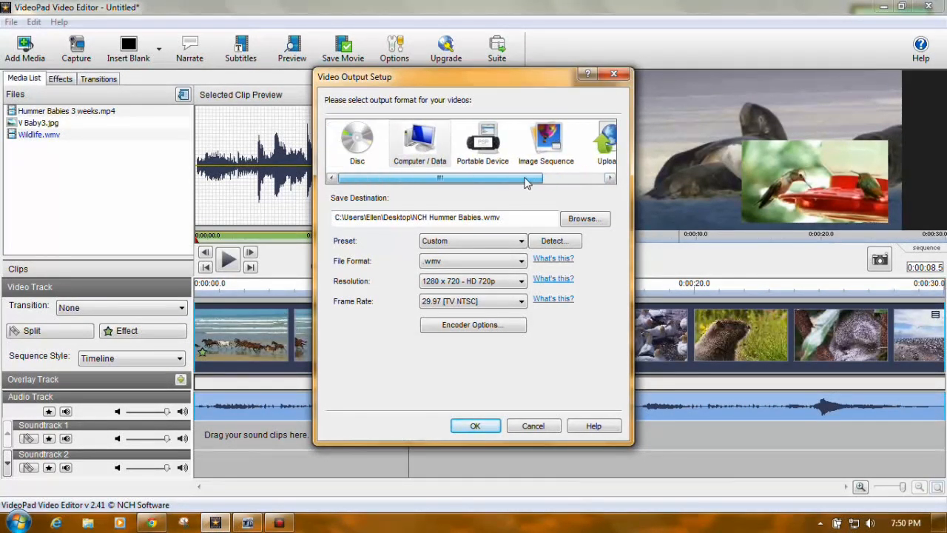
click(420, 142)
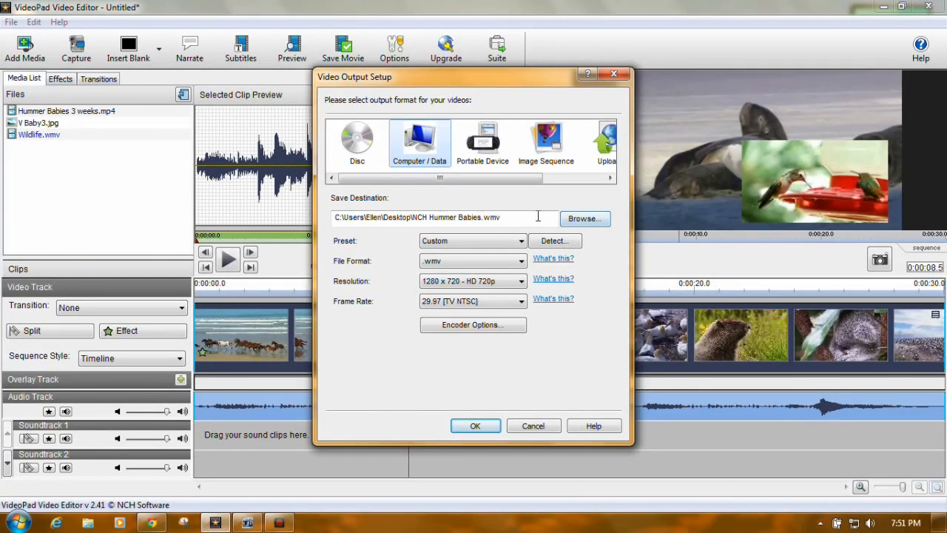
click(583, 219)
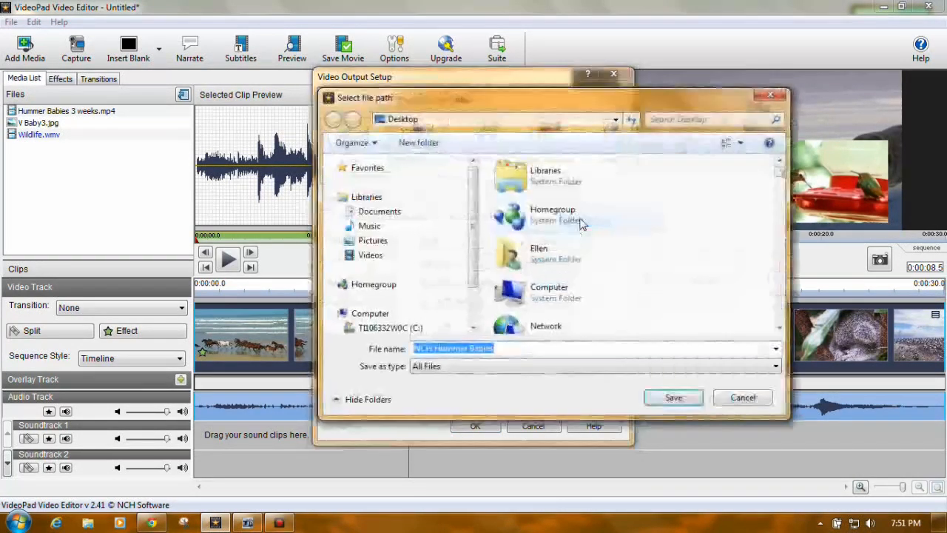
click(672, 396)
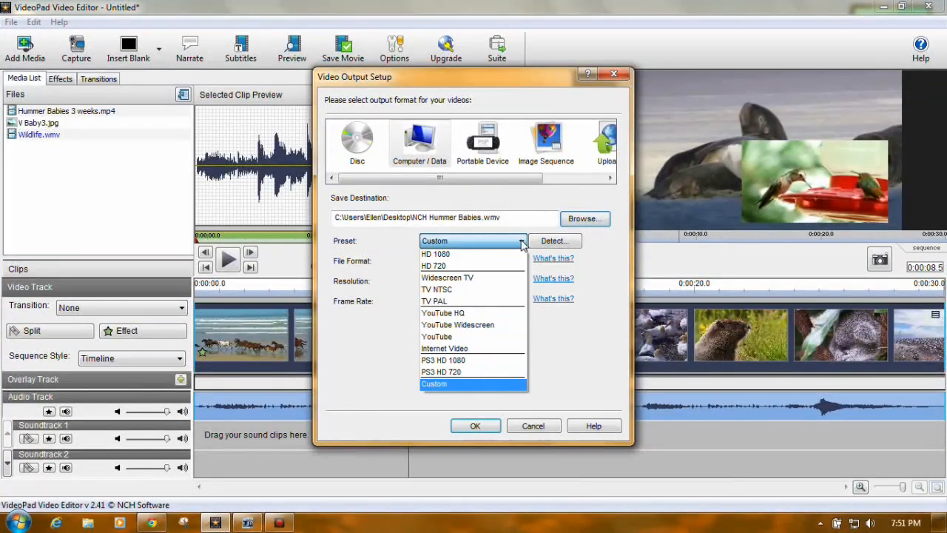
mouse_move(467, 266)
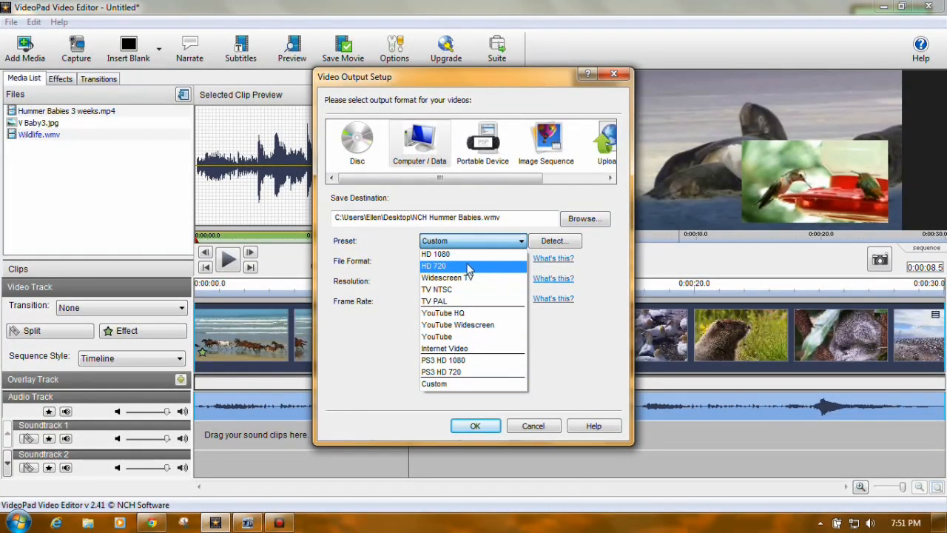
mouse_move(442, 314)
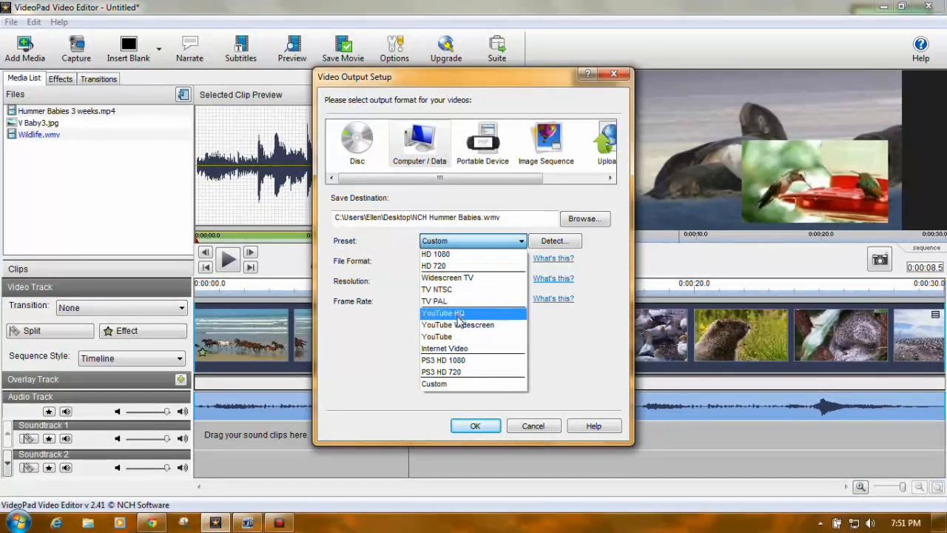
mouse_move(453, 338)
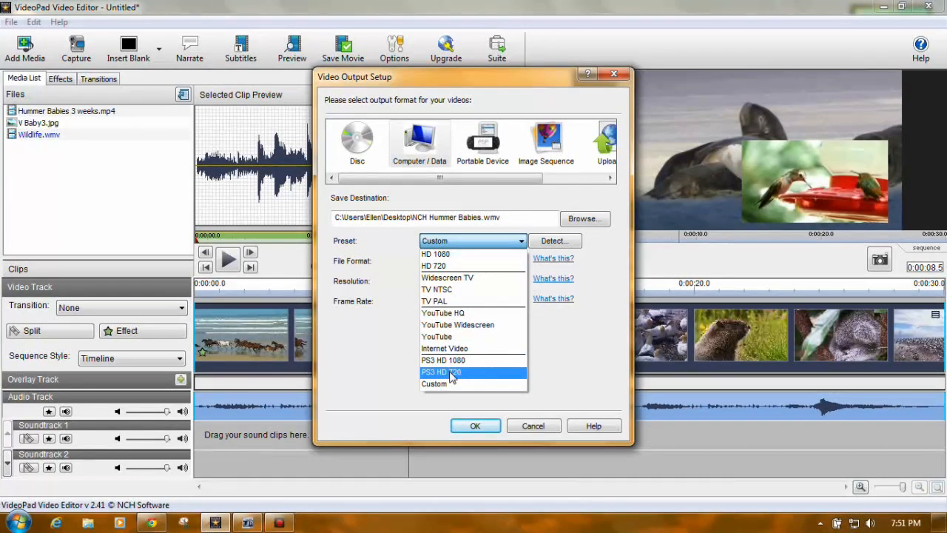
mouse_move(461, 289)
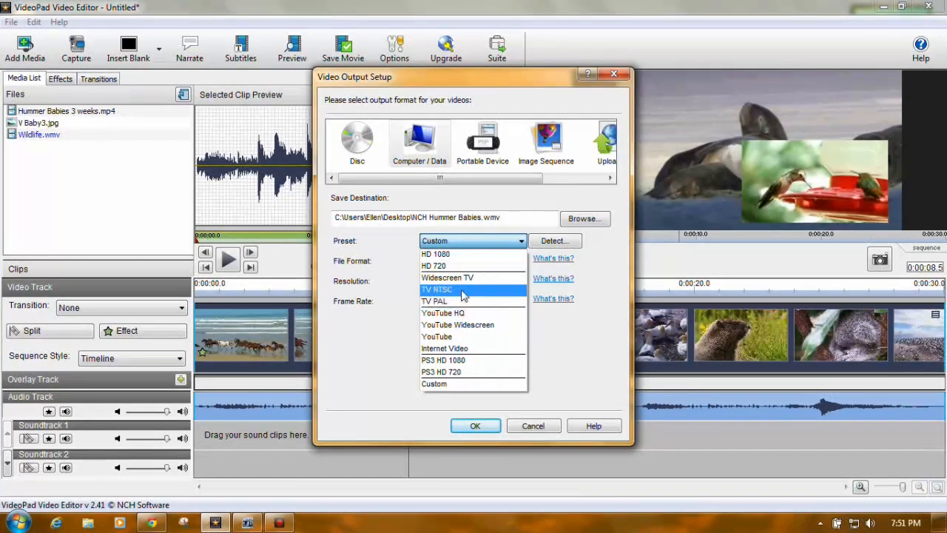
mouse_move(451, 383)
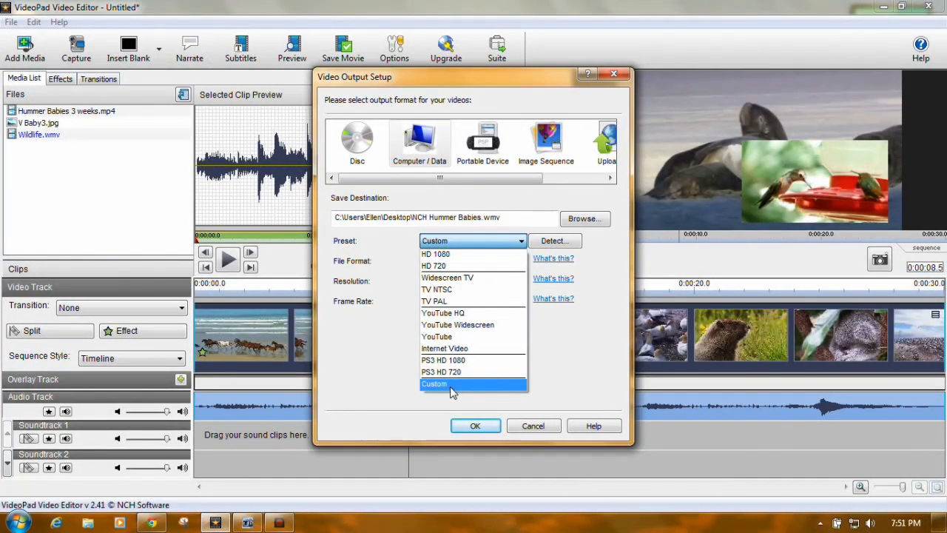
Keep the Custom preset and .wmv file format for the 1280x720 export
click(435, 383)
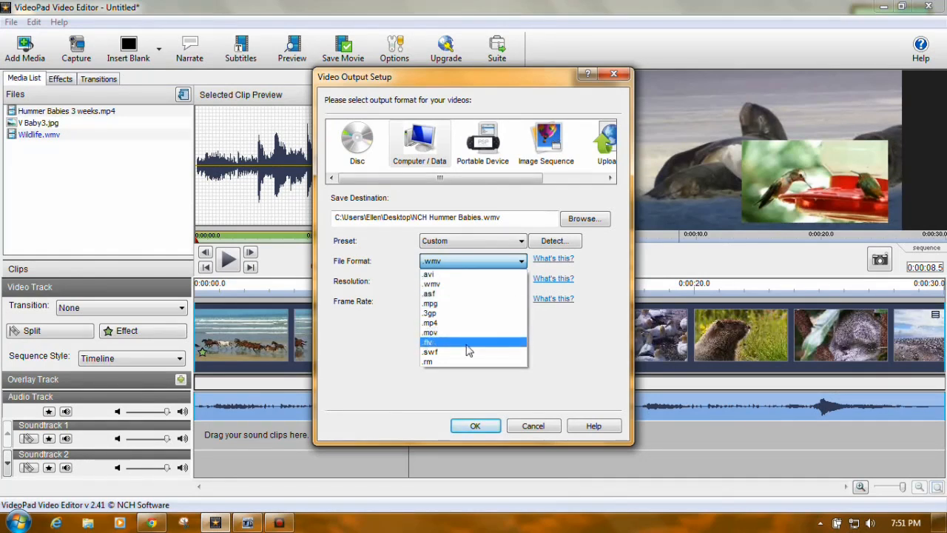
mouse_move(458, 284)
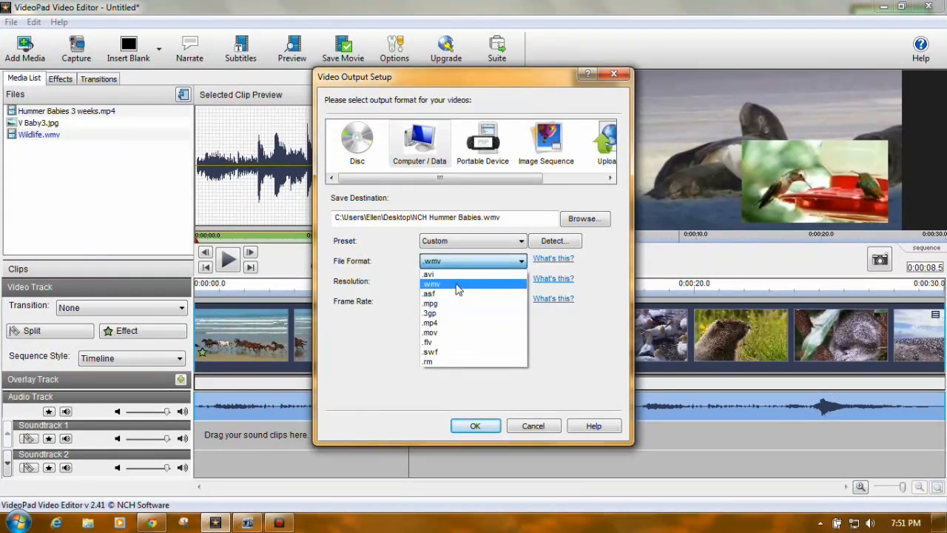
click(432, 284)
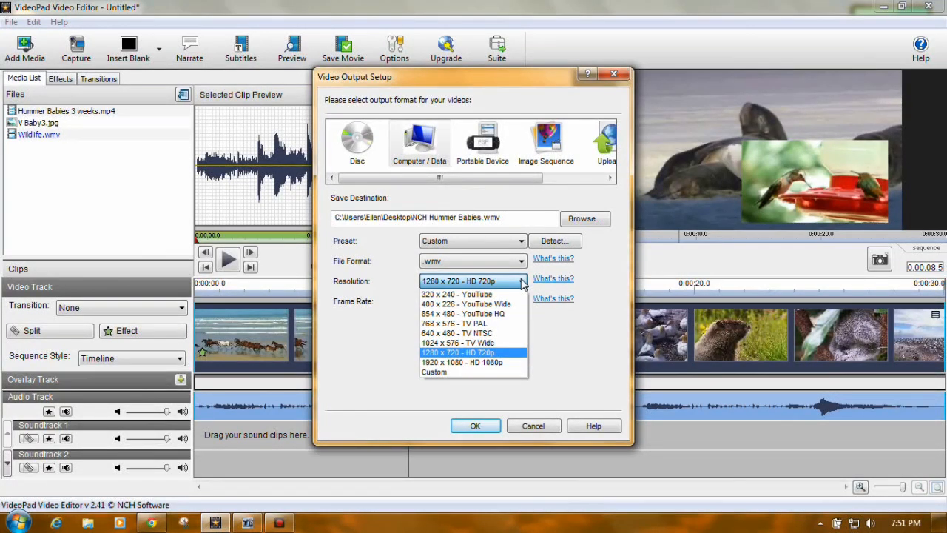
mouse_move(447, 305)
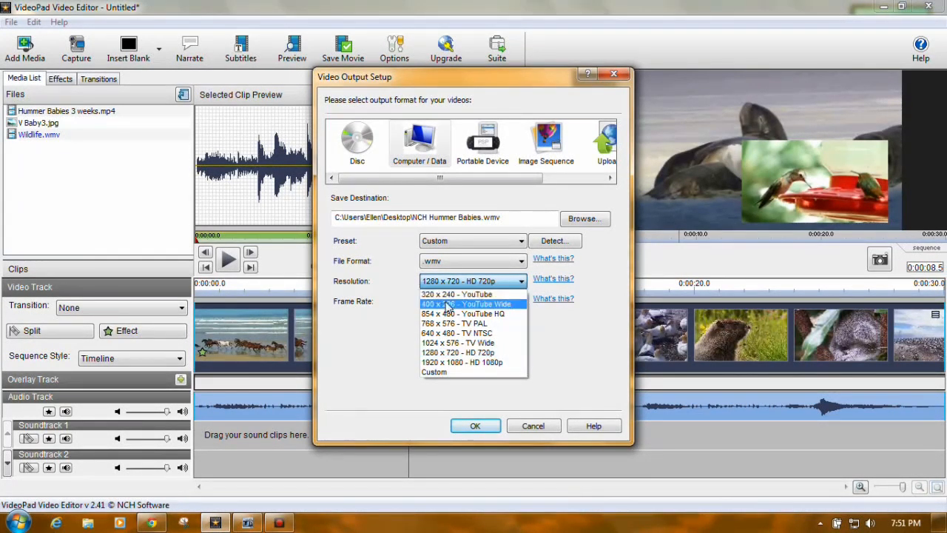
mouse_move(458, 352)
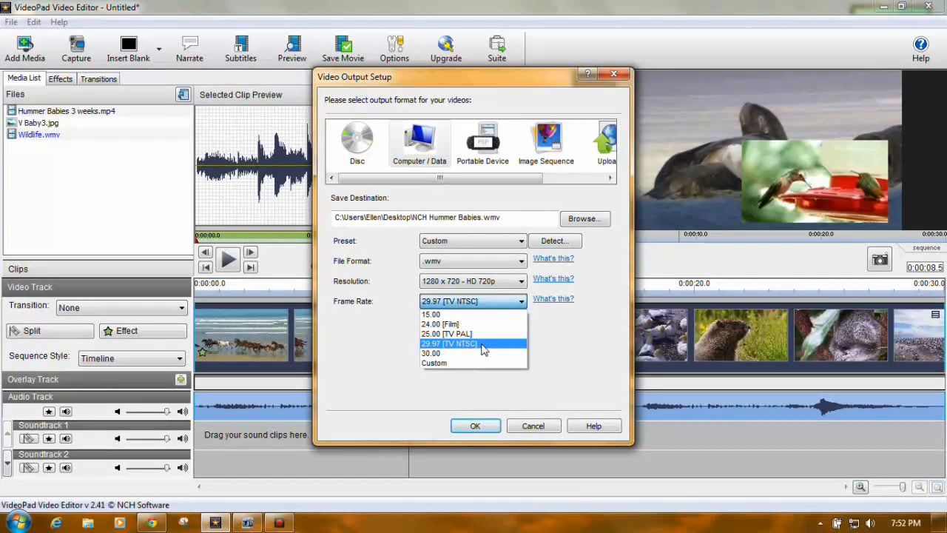
mouse_move(474, 352)
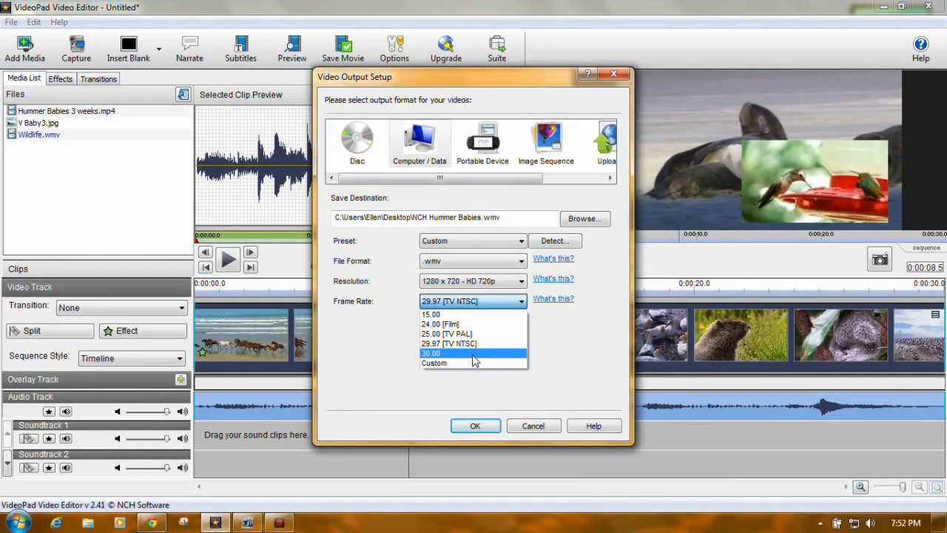
mouse_move(474, 343)
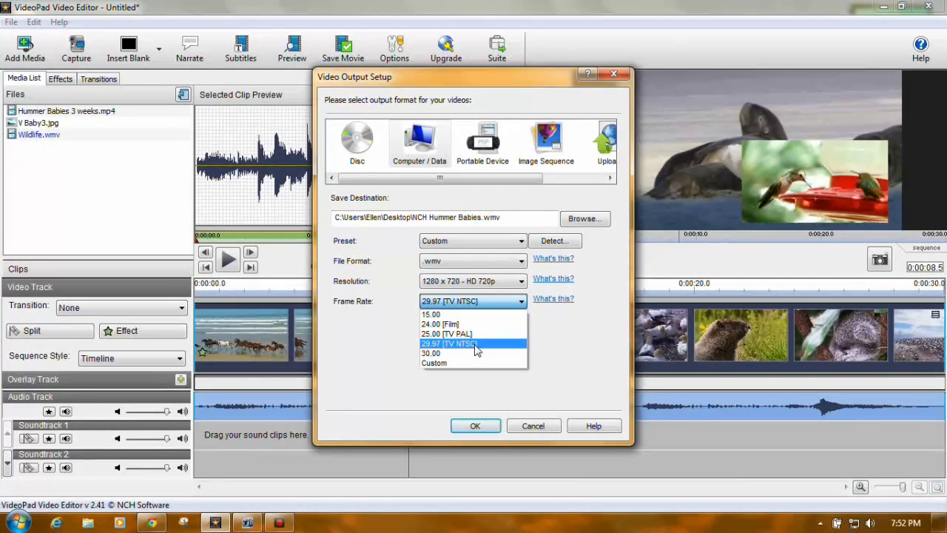
Keep 29.97 fps, glance at Encoder Options, then cancel Video Output Setup without exporting
click(472, 343)
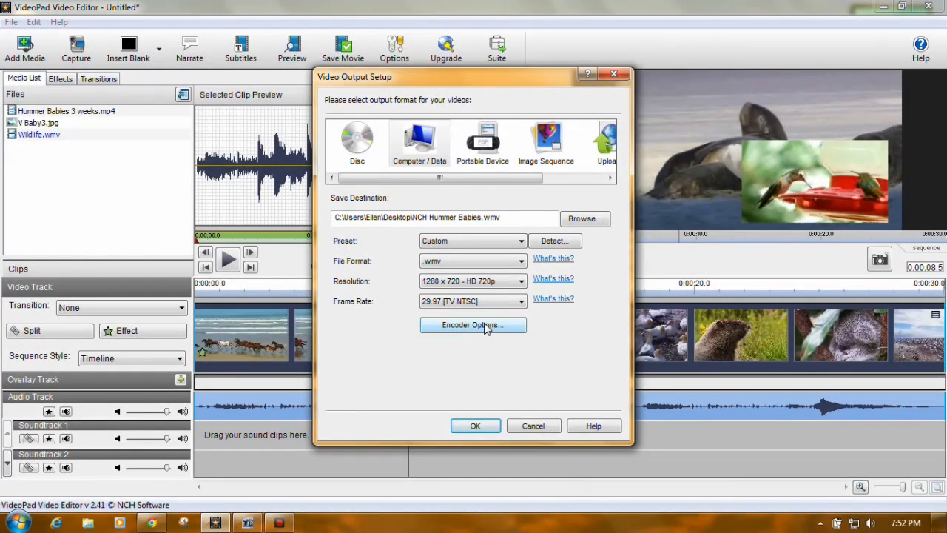
click(474, 326)
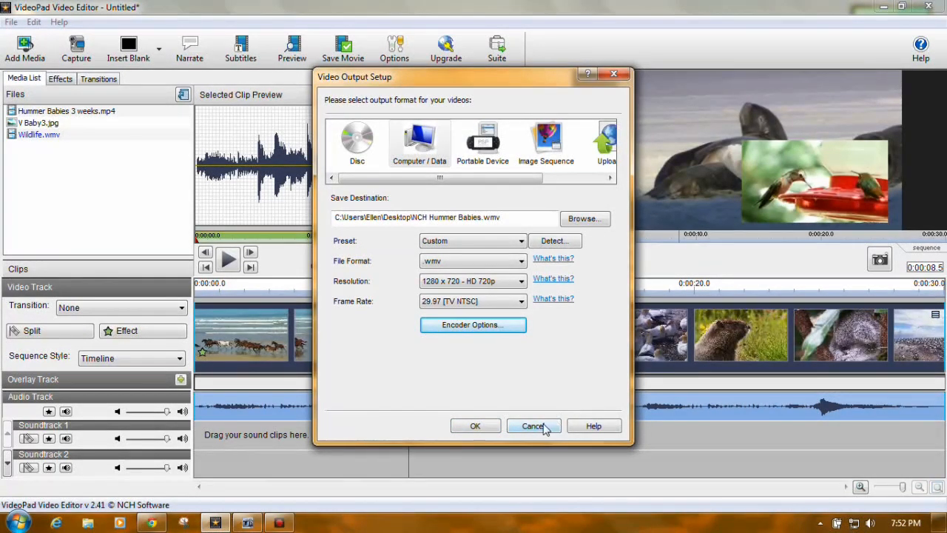
click(533, 426)
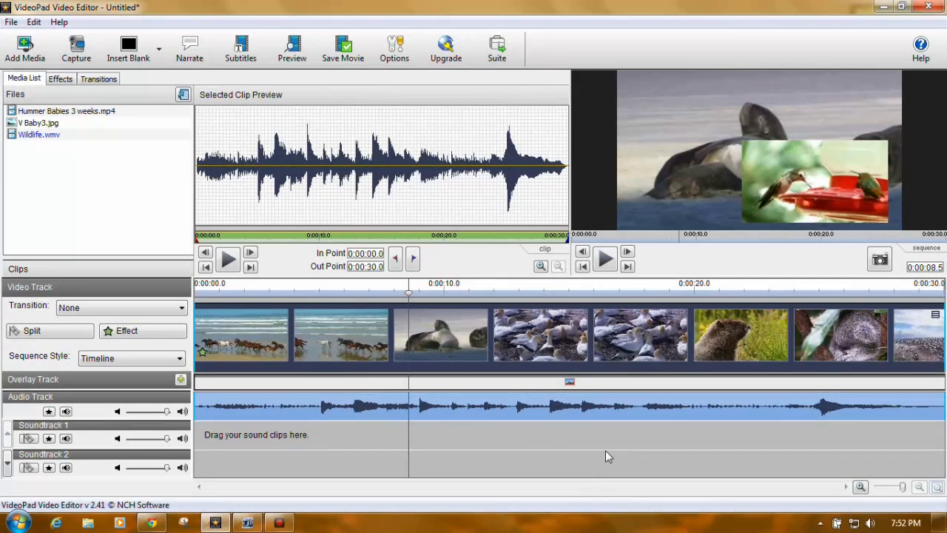